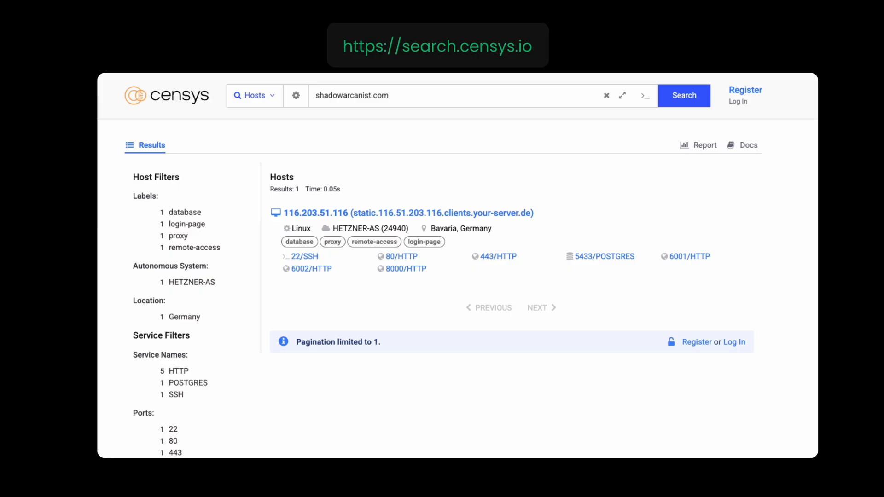
Step: Add airoflare.com as a new domain and submit it for DNS record scanning
left_click(316, 213)
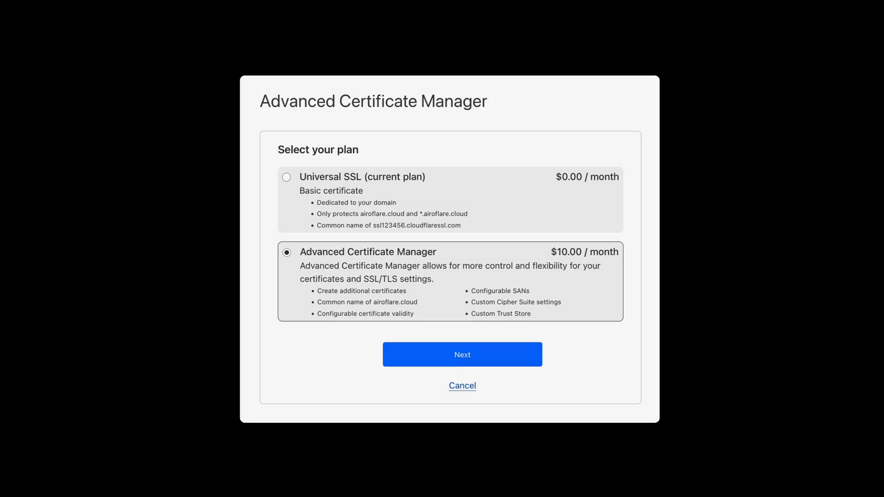
left_click(462, 386)
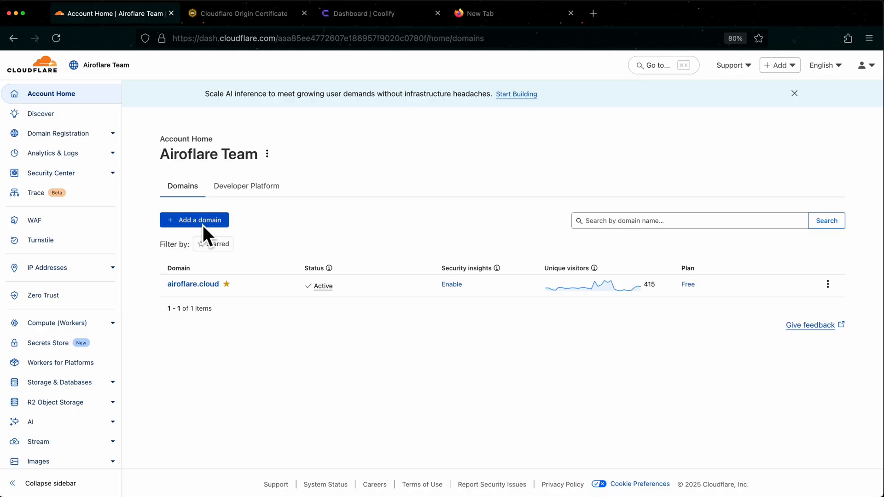
left_click(193, 220)
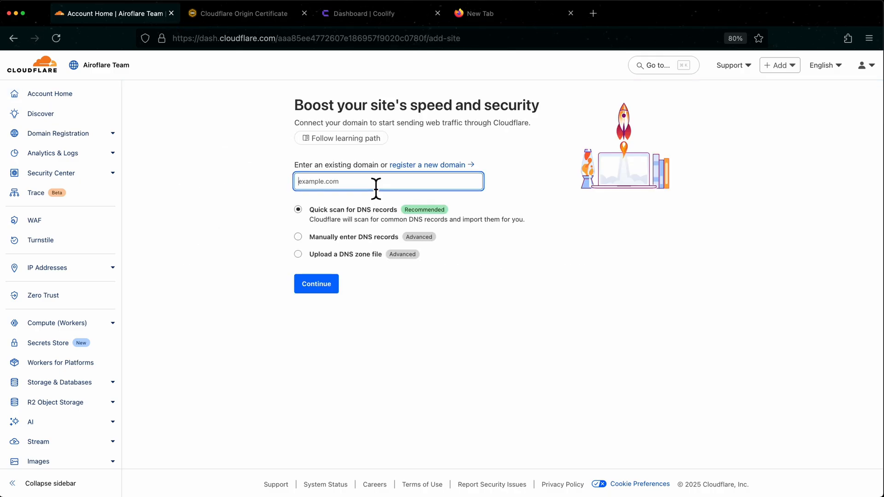
type("airoflare.com")
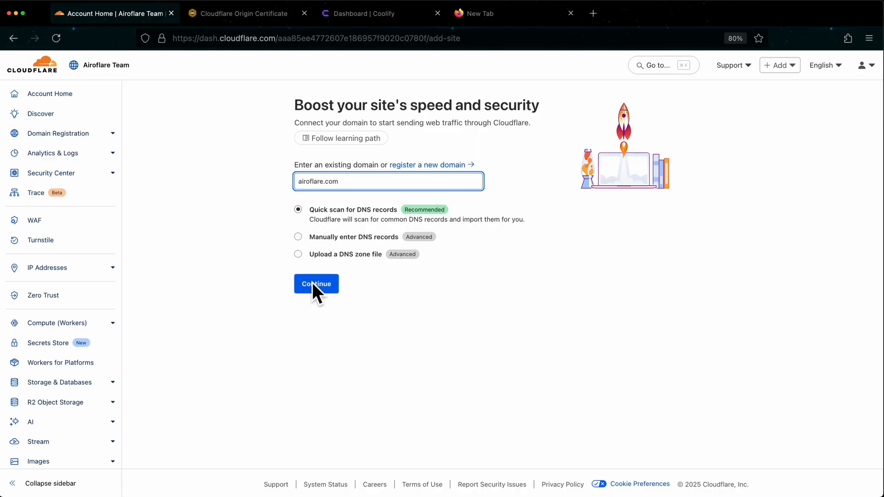
left_click(316, 283)
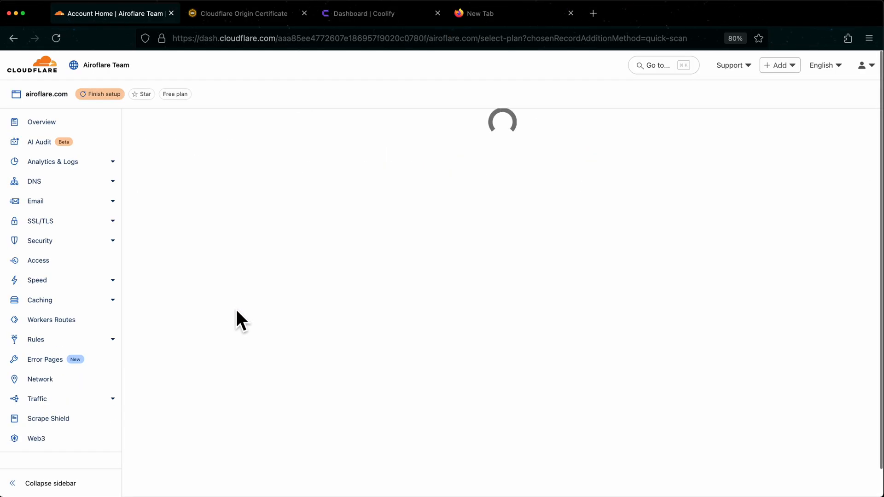
mouse_move(572, 350)
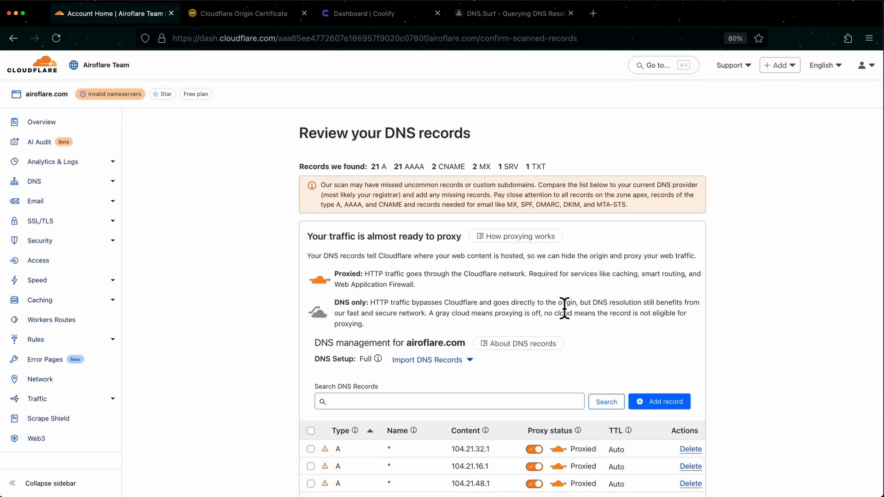
Step: Review airoflare.com's scanned DNS records and proceed to the activation steps
scroll("down", 3)
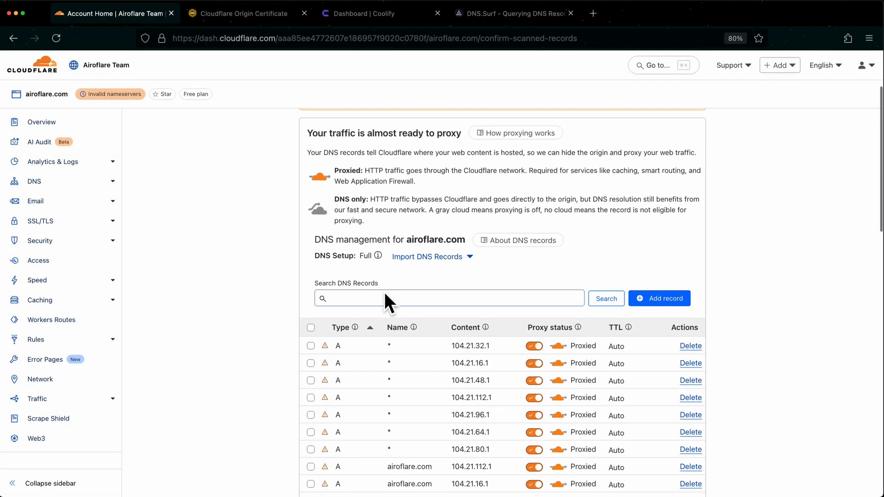
scroll("down", 3)
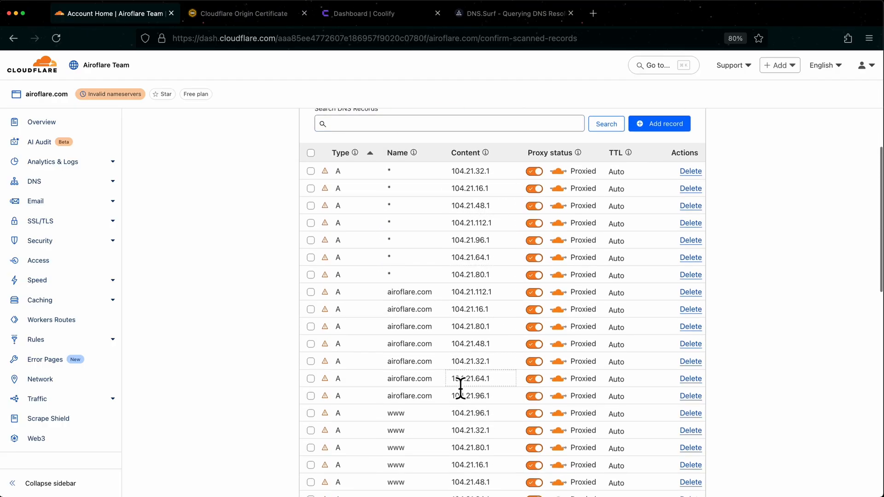
scroll("down", 3)
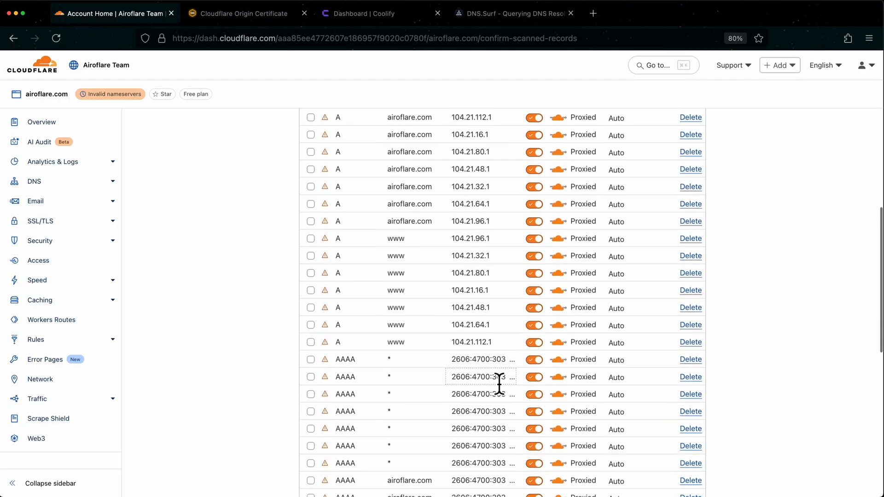
scroll("down", 3)
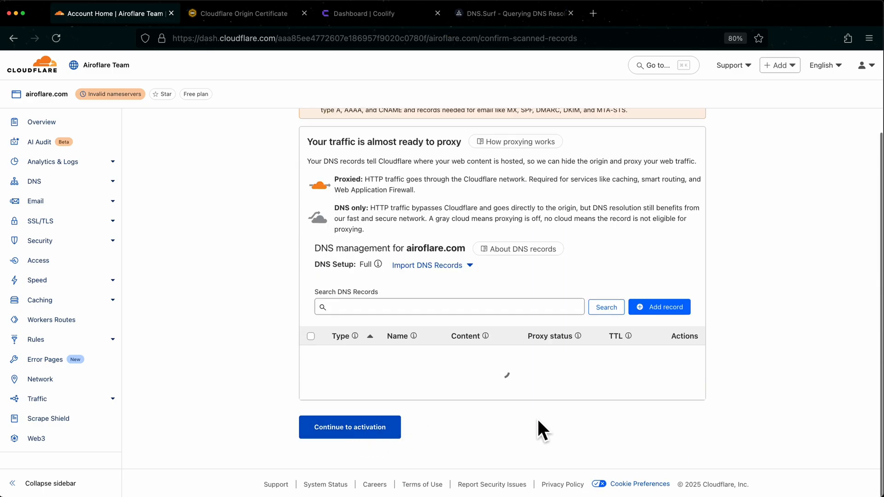
left_click(350, 426)
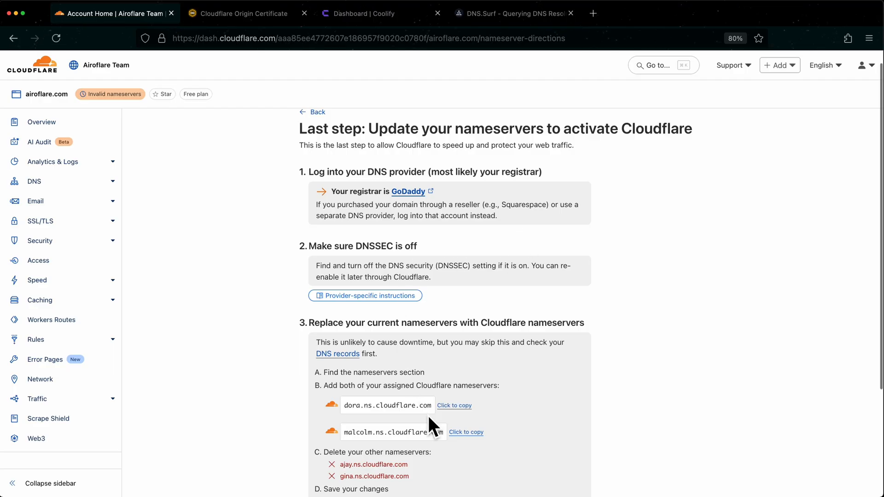
mouse_move(505, 329)
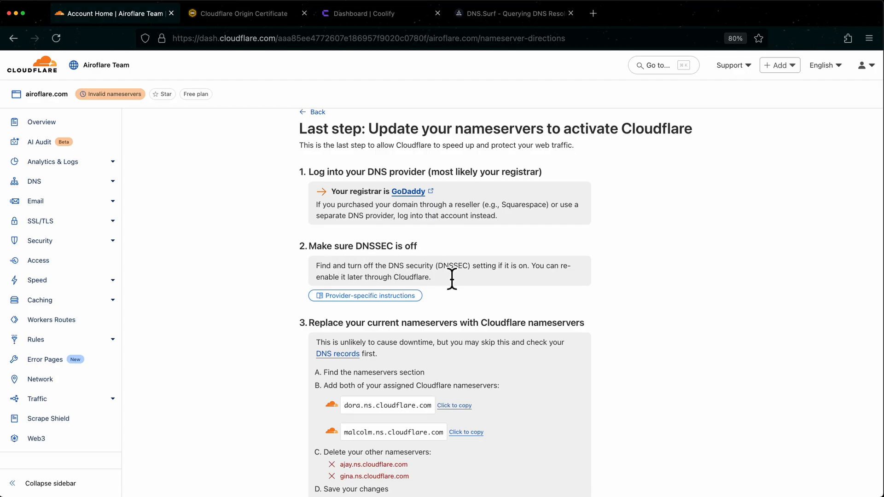
Step: Scroll through the nameserver instructions, which assign the dora and malcolm nameservers
scroll("down", 3)
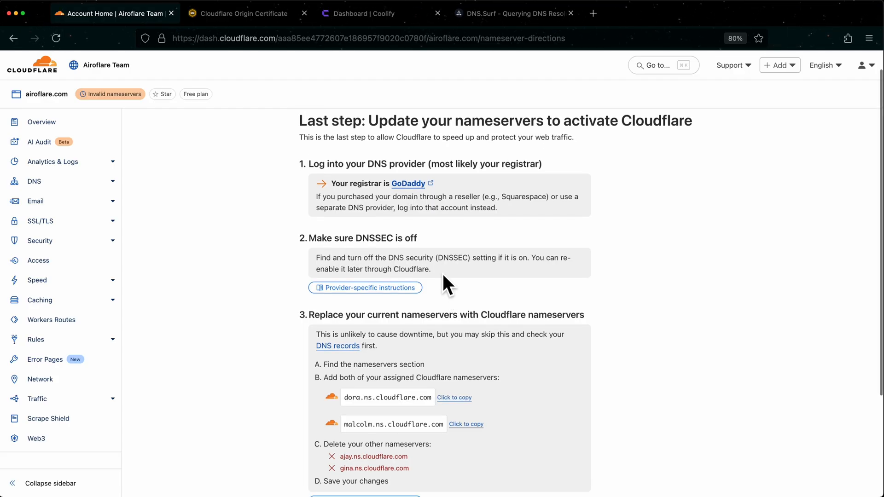
scroll("down", 3)
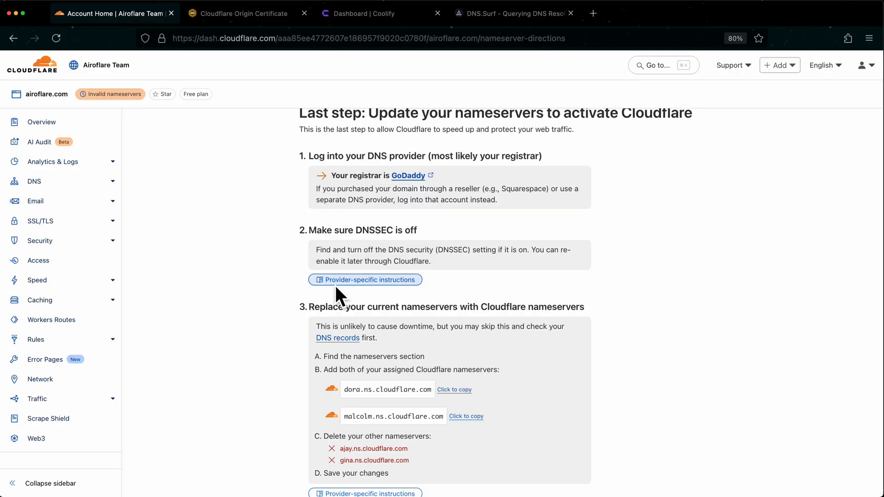
mouse_move(385, 295)
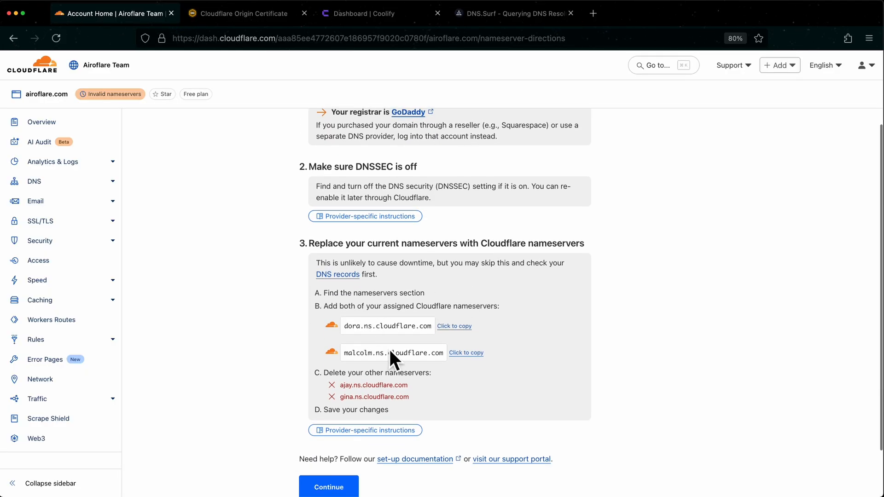
scroll("down", 3)
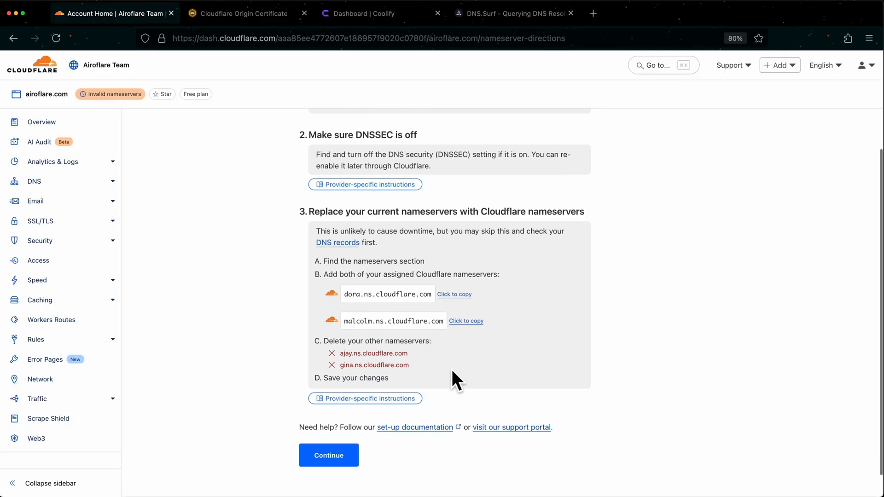
mouse_move(470, 377)
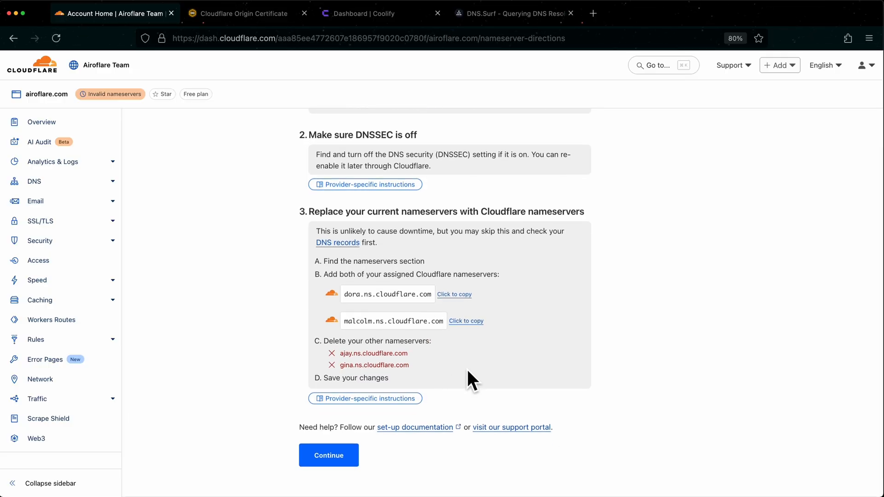
mouse_move(454, 374)
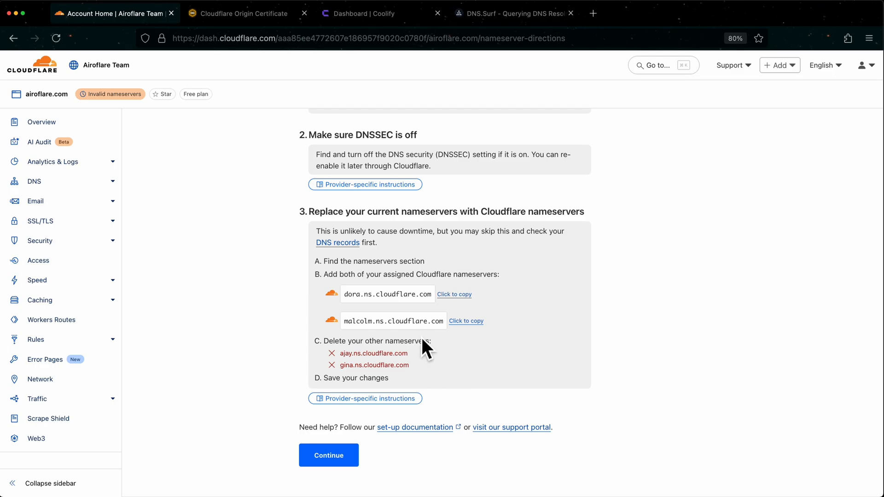
mouse_move(462, 352)
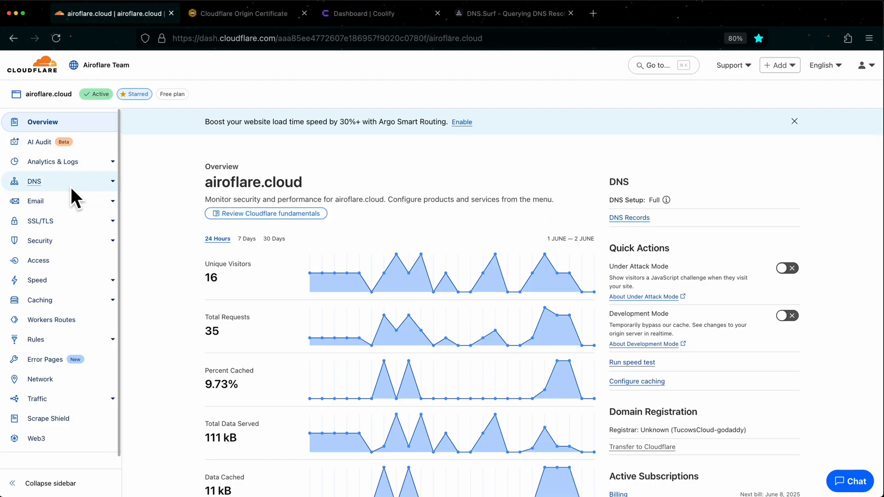
Step: Review airoflare.cloud's DNS records and its worldwide lookup resolving to 192.168.1.150
left_click(34, 181)
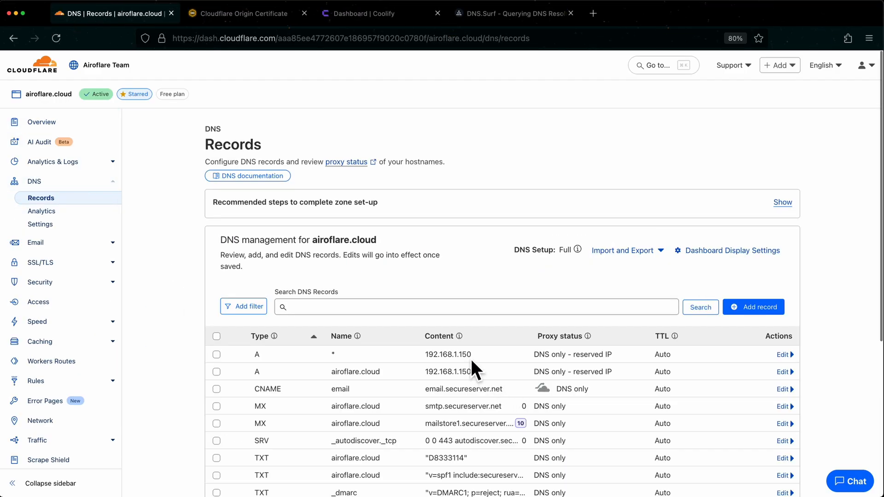
scroll("down", 3)
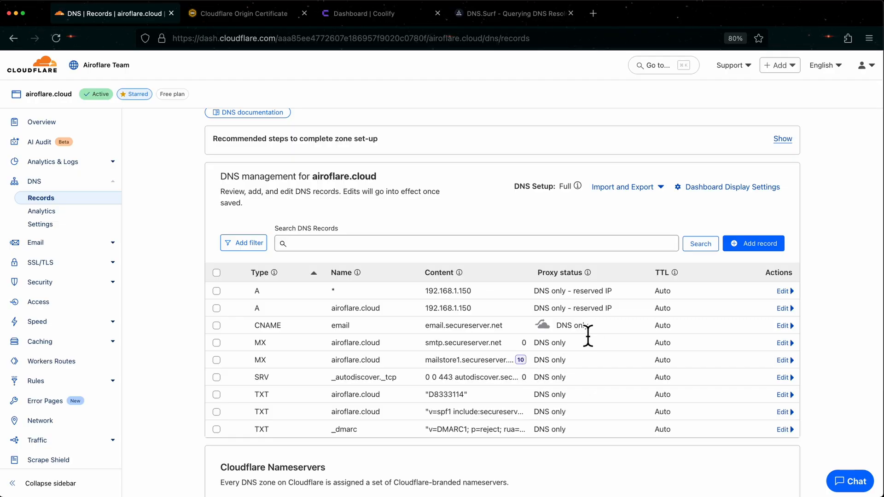
mouse_move(520, 54)
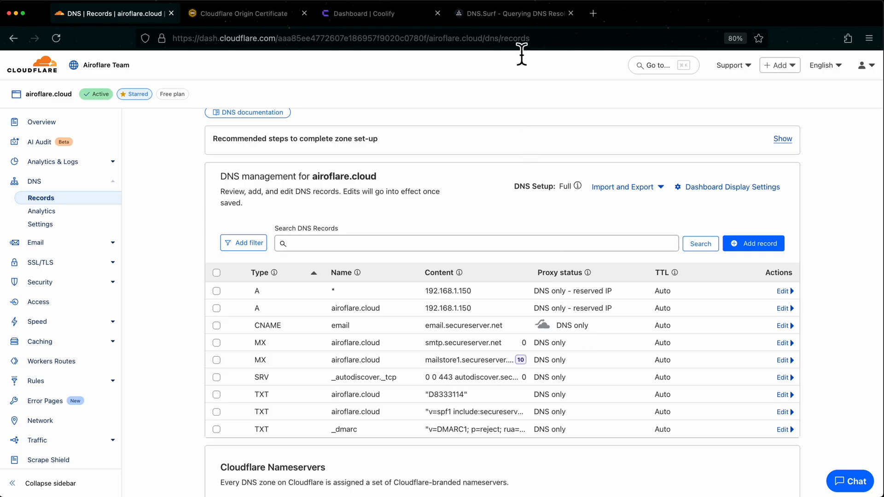
left_click(512, 13)
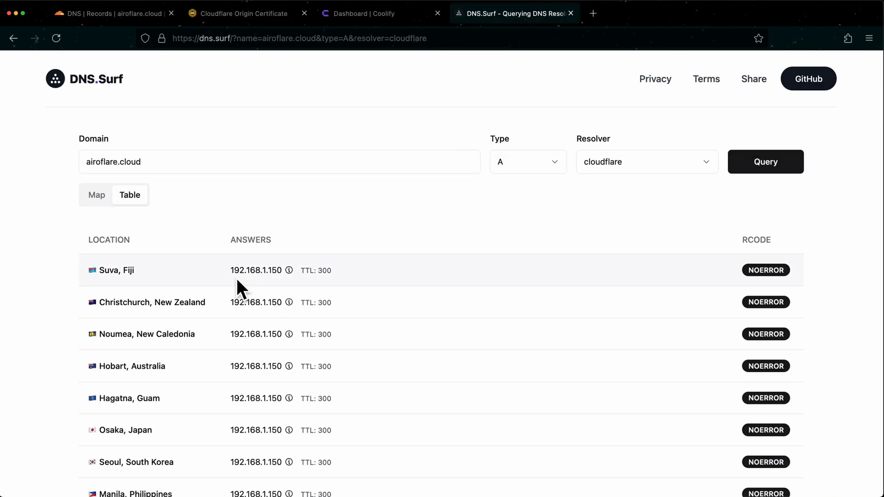
mouse_move(255, 333)
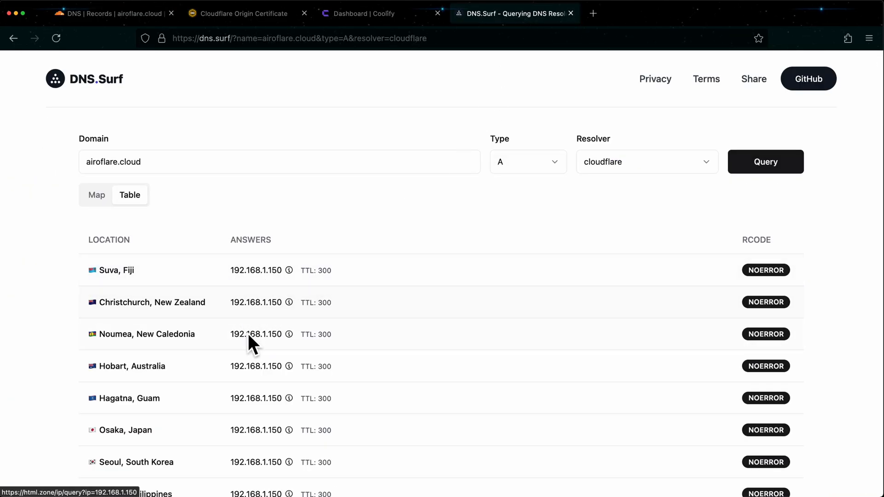
Step: Inspect the root A record's proxy toggle and close the form, leaving it DNS only
left_click(110, 13)
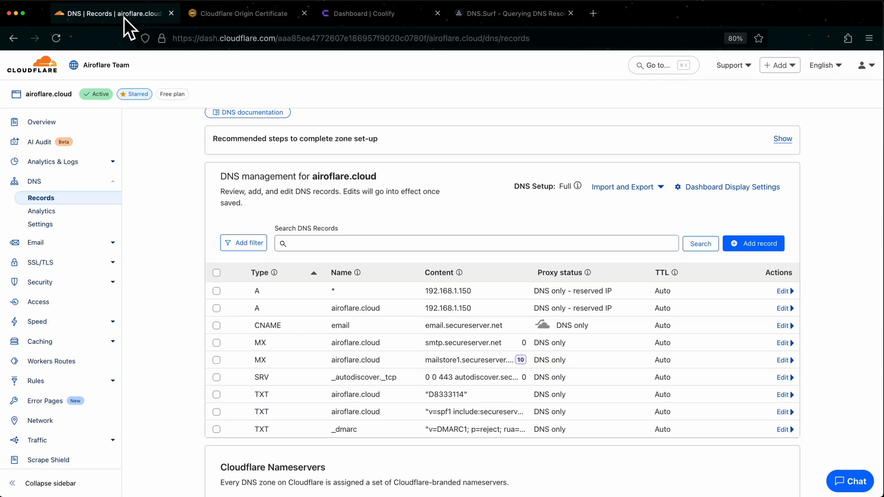
mouse_move(586, 331)
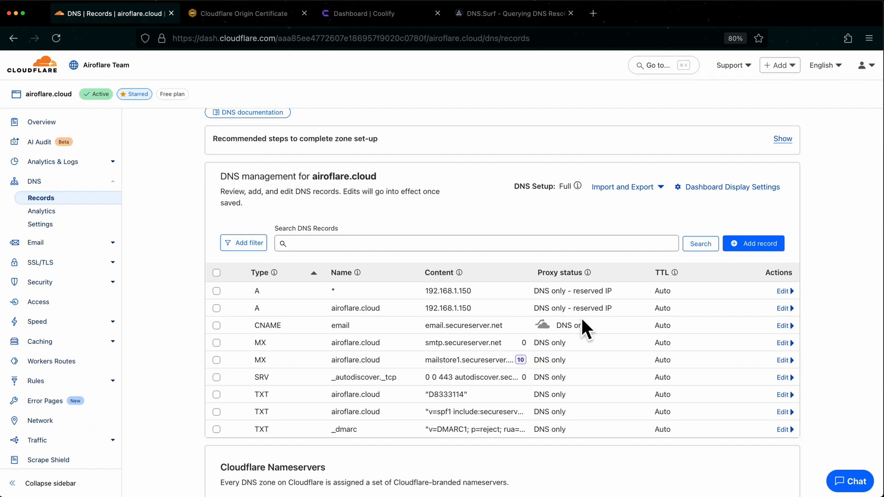
left_click(782, 308)
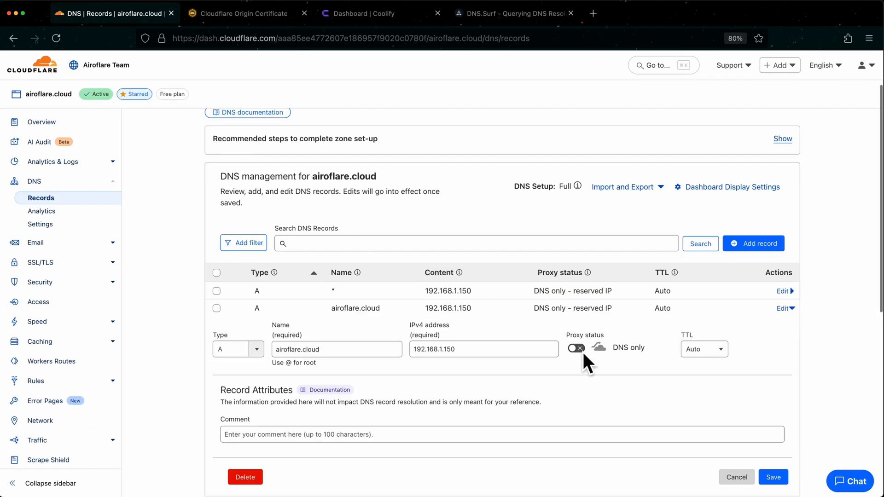
left_click(576, 348)
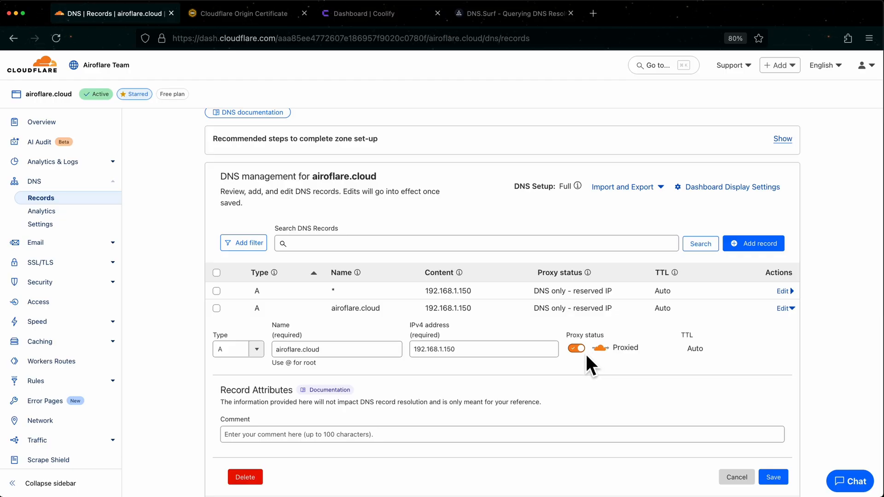
left_click(575, 348)
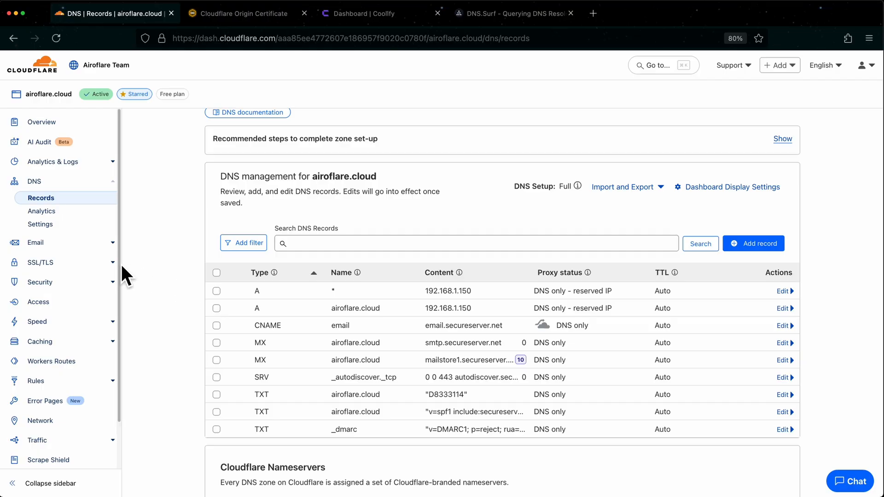
Step: Create a 15-year RSA origin certificate for airoflare.cloud and *.airoflare.cloud
left_click(40, 262)
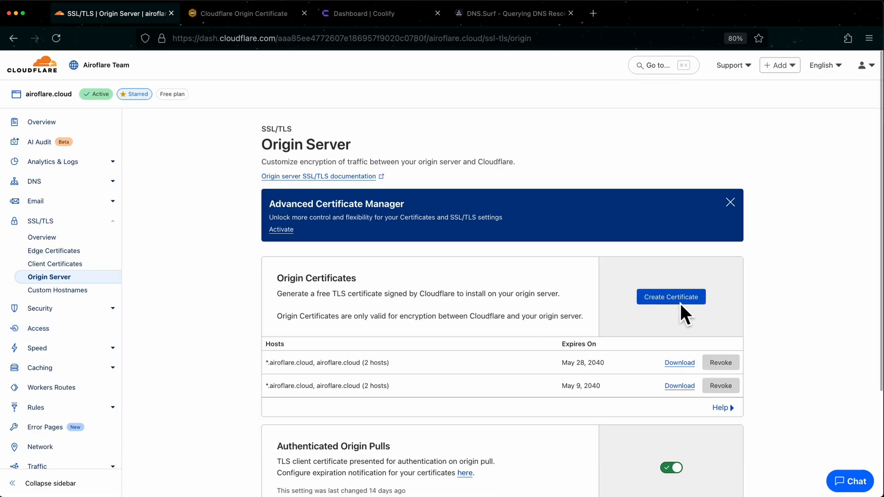
left_click(671, 296)
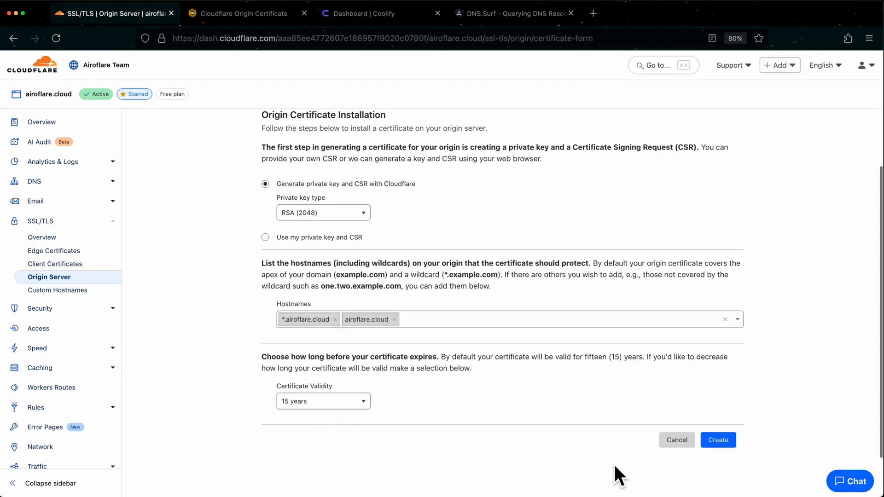
left_click(718, 440)
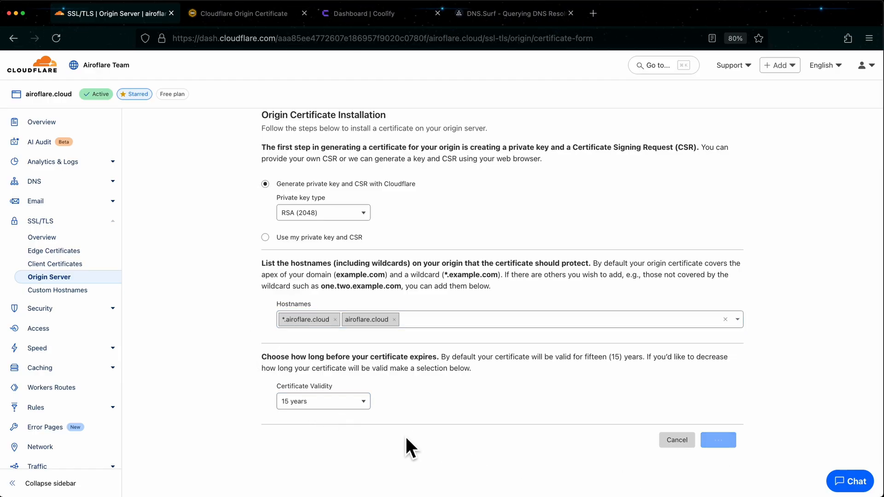
left_click(718, 440)
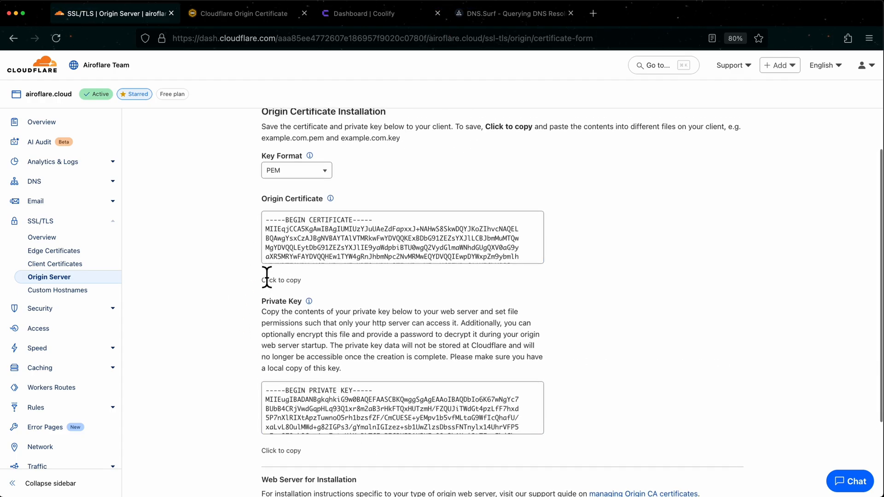
scroll("down", 3)
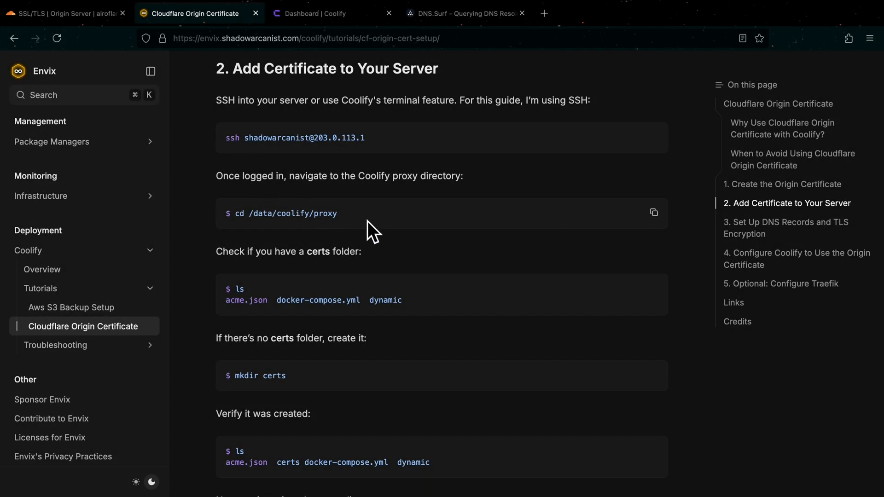
mouse_move(384, 266)
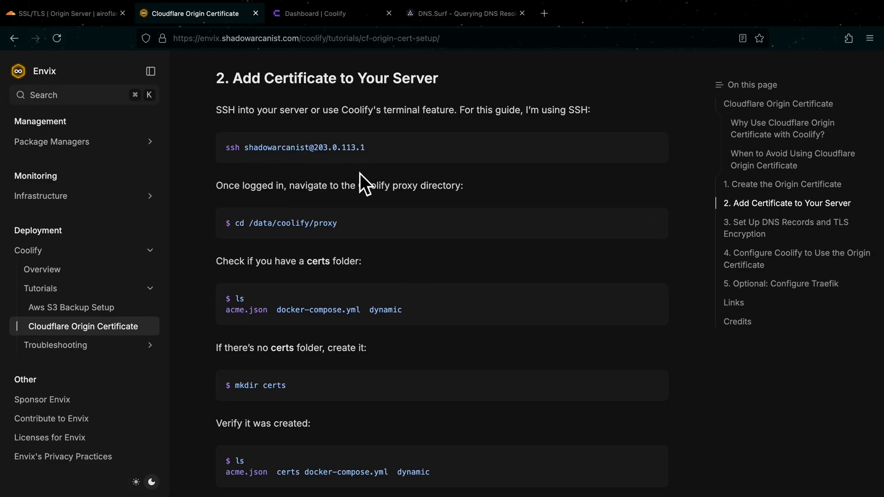
Step: Make a certs folder under /data/coolify/proxy with empty shadowarcanist.cert and shadowarcanist.key files
double_click(288, 224)
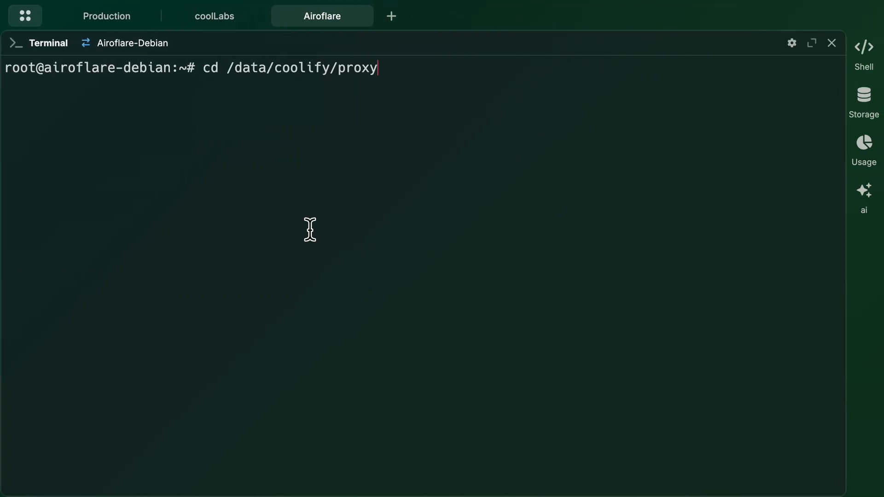
type("ls")
type("mkdir certs")
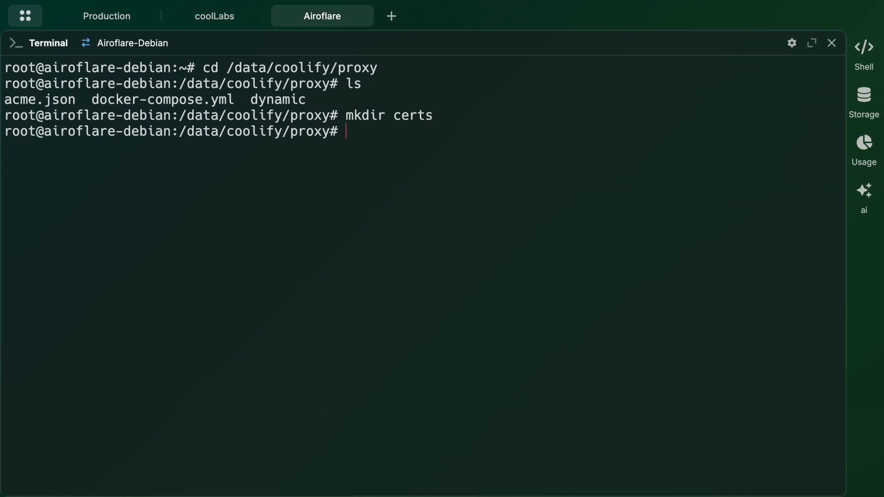
type("cd")
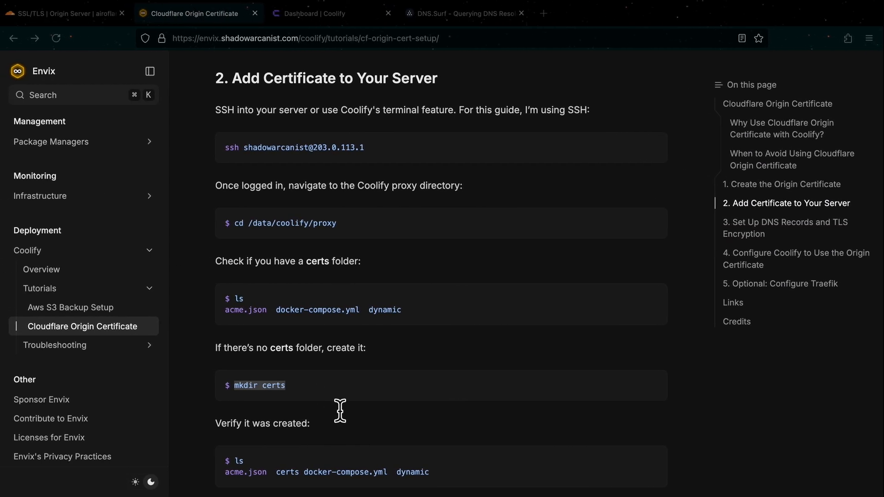
scroll("down", 3)
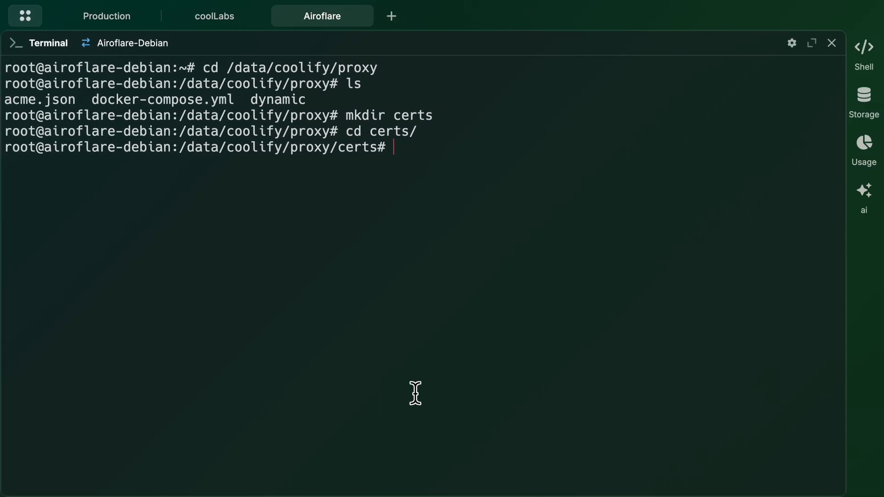
type("touch shadowarcanist.cert shadowarcanist.key")
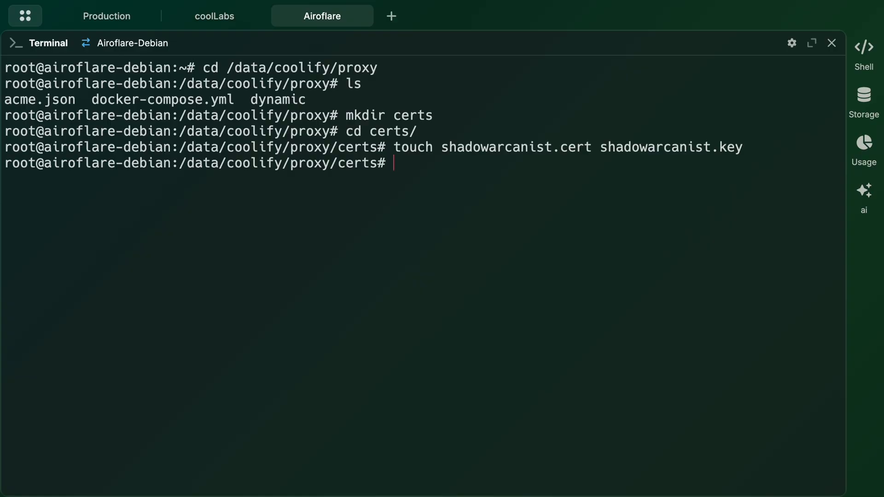
Step: Save the origin certificate into shadowarcanist.cert, then paste the private key into shadowarcanist.key
type("nano shadowarcanist.")
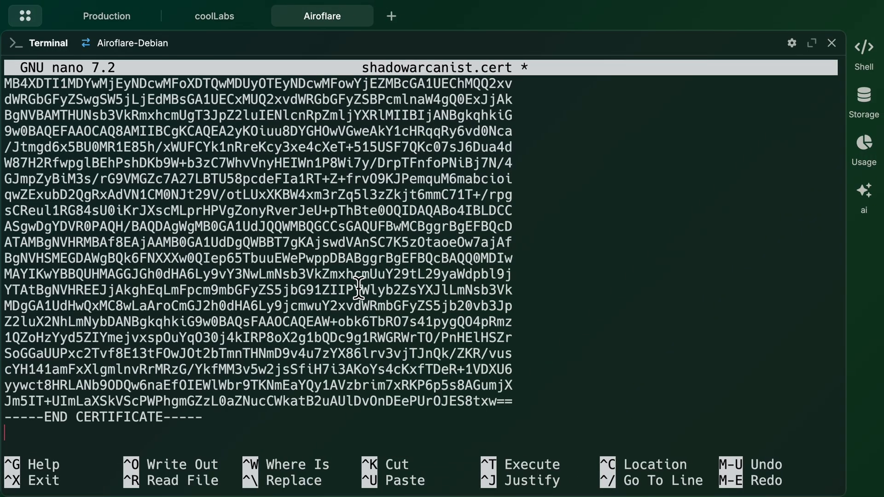
key("ctrl+x")
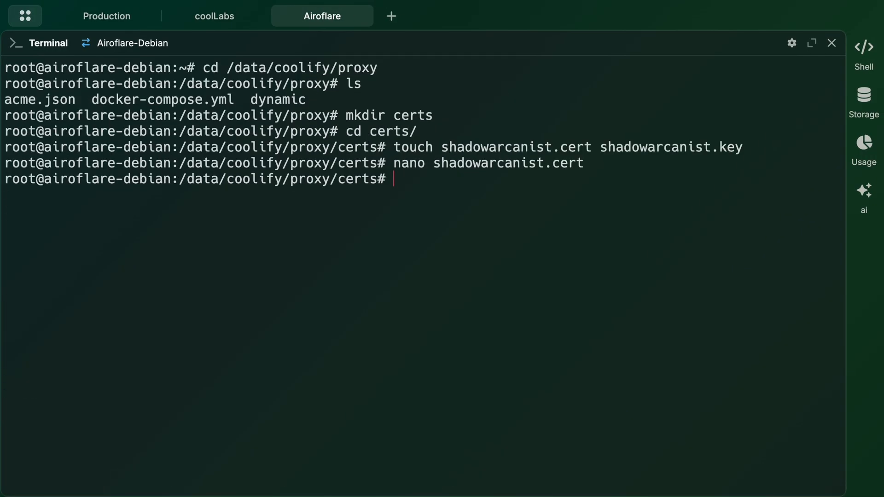
type("nano shadowarcanist.")
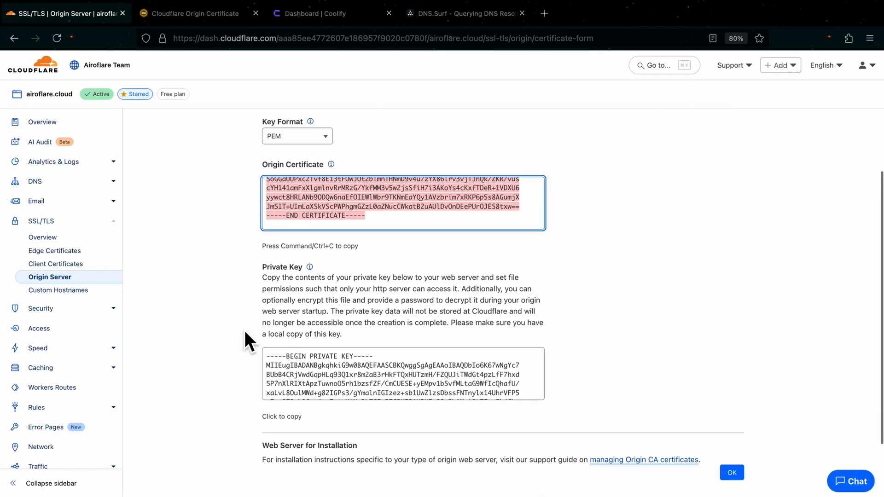
left_click(402, 374)
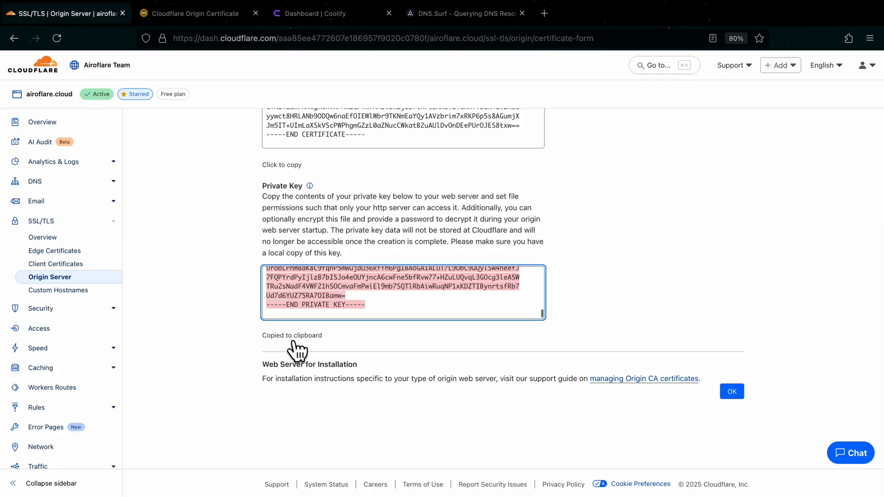
left_click(731, 392)
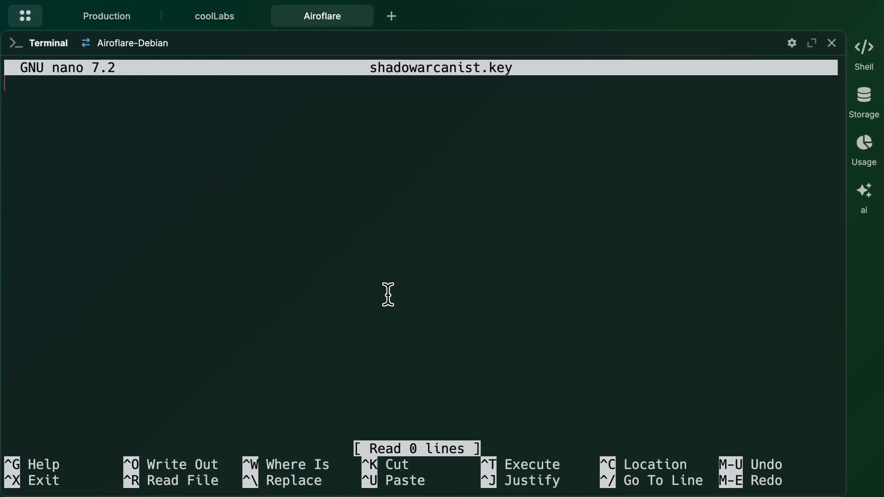
key("ctrl+o")
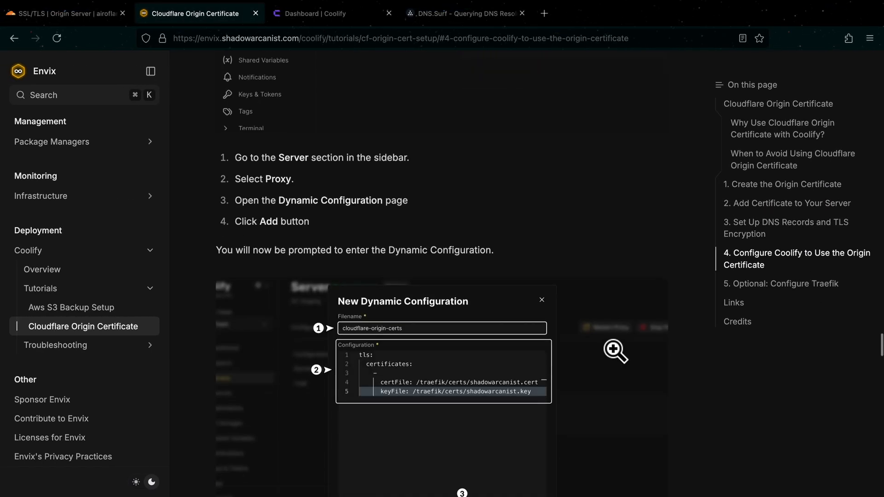
Step: Scroll past the guide's TLS snippet and switch to the Coolify dashboard tab
scroll("down", 3)
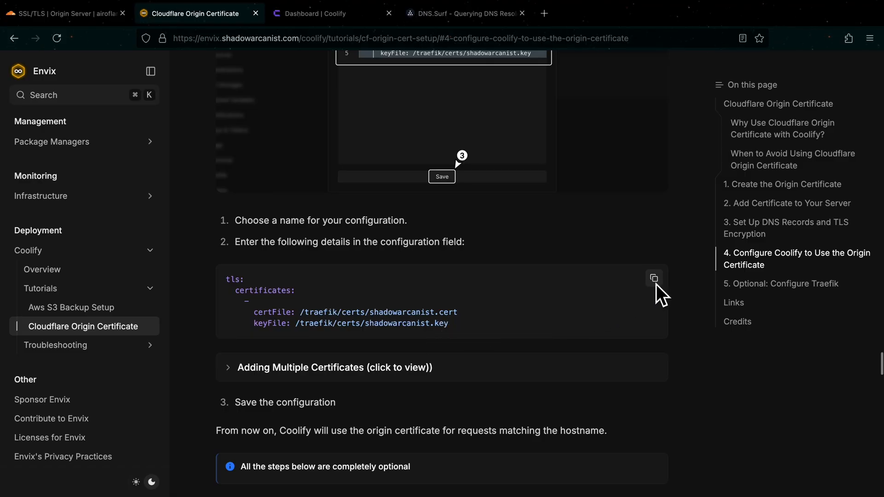
left_click(315, 13)
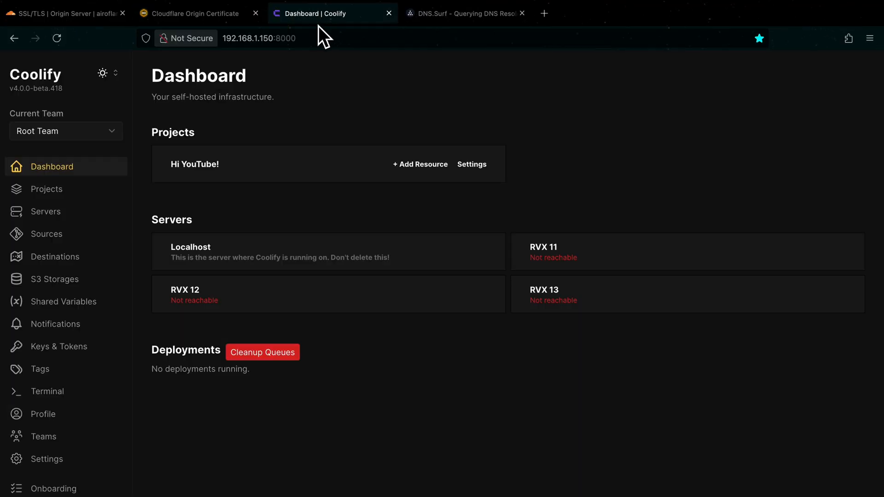
Step: Save a test.yaml dynamic configuration on Localhost's proxy pointing TLS to the shadowarcanist cert and key
left_click(46, 212)
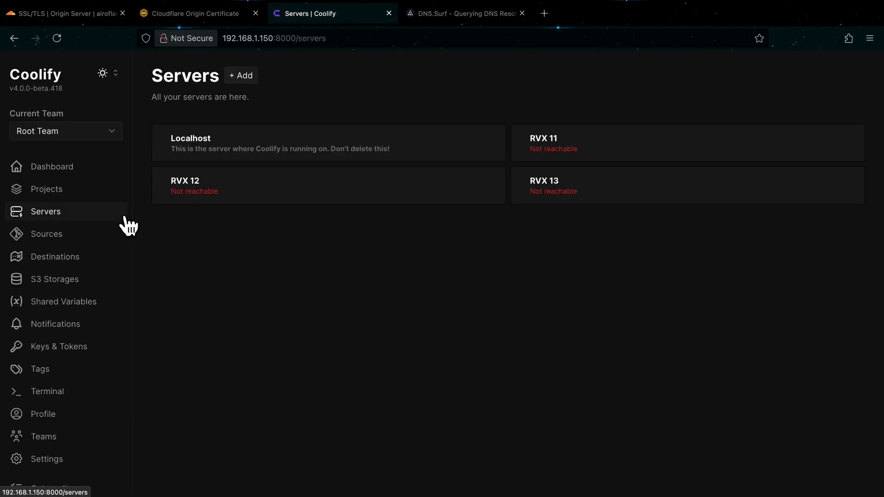
left_click(191, 139)
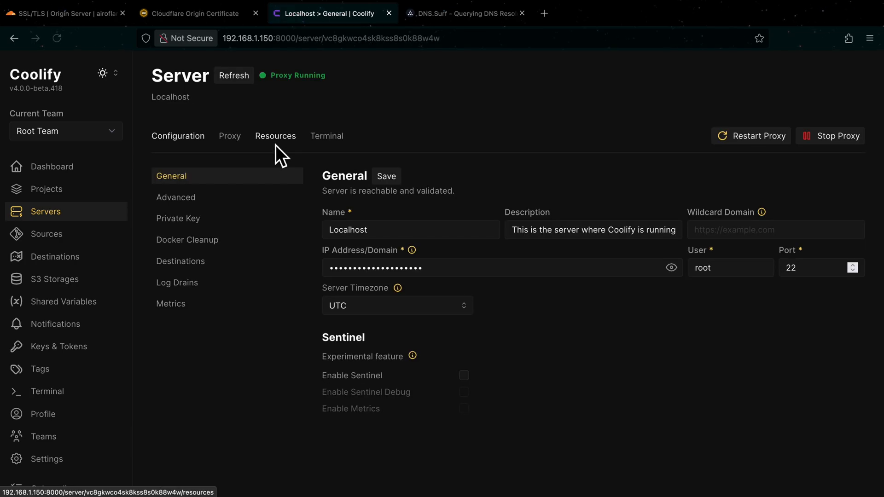
left_click(230, 136)
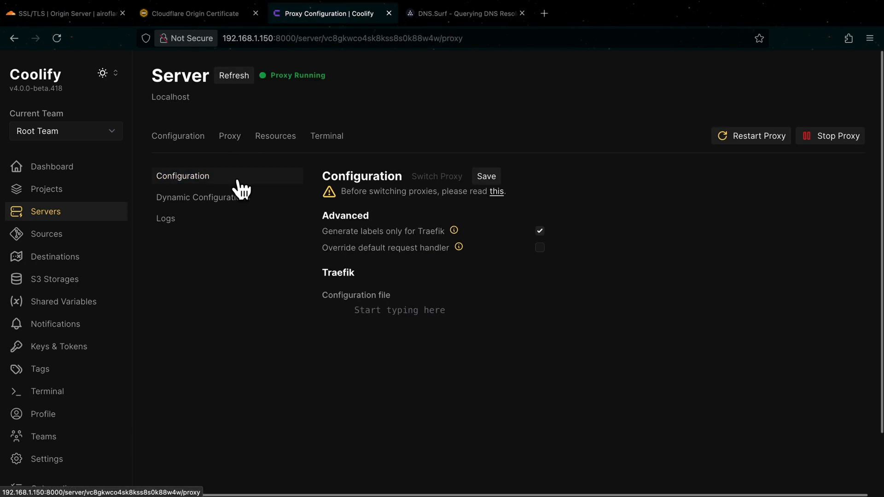
left_click(198, 197)
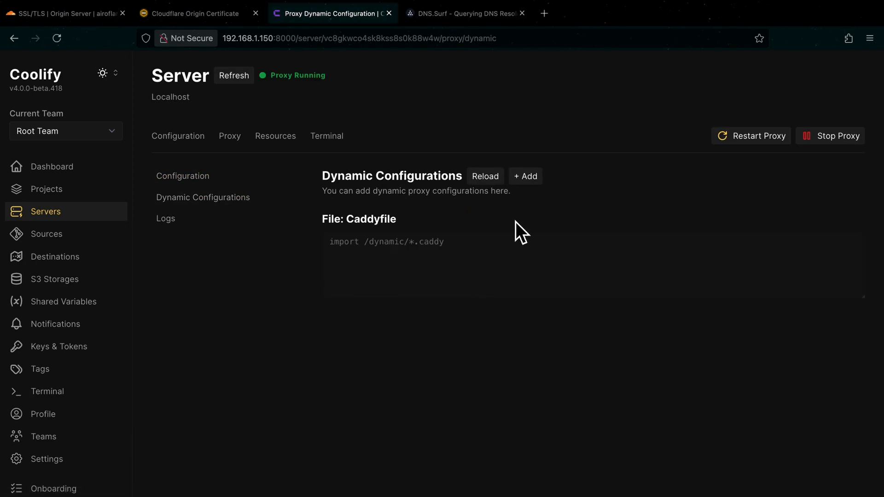
left_click(524, 176)
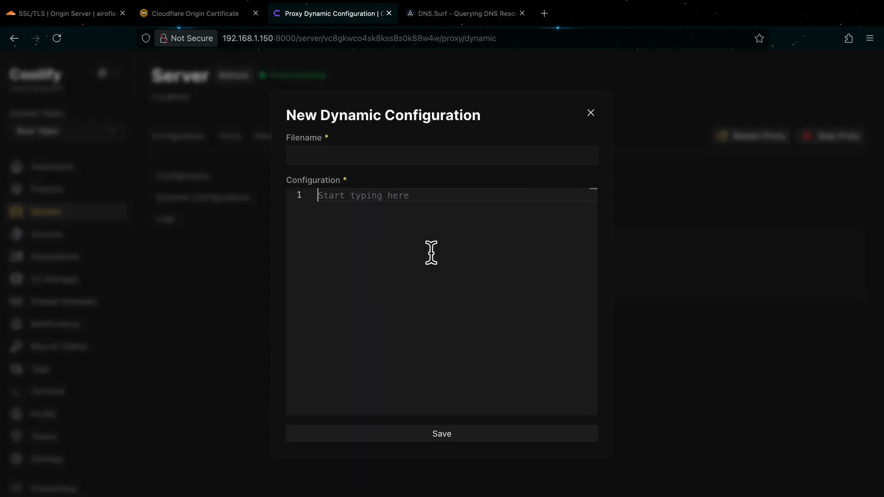
type("tls:")
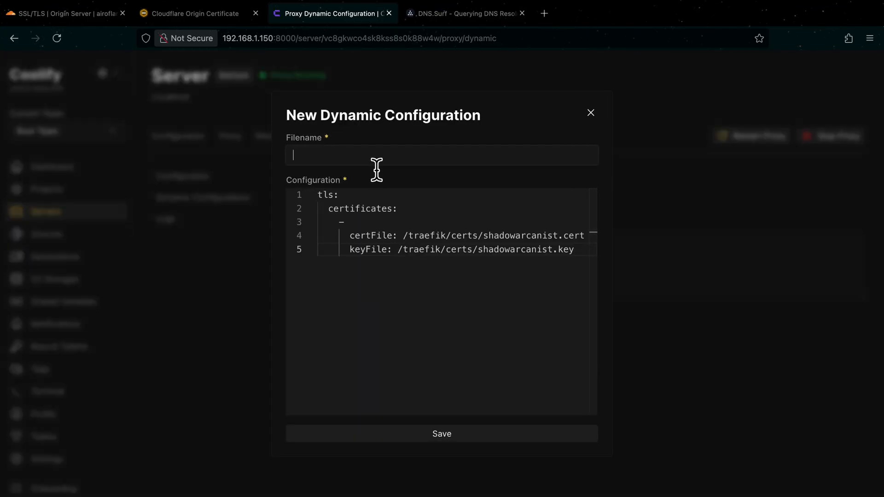
type("test.yaml")
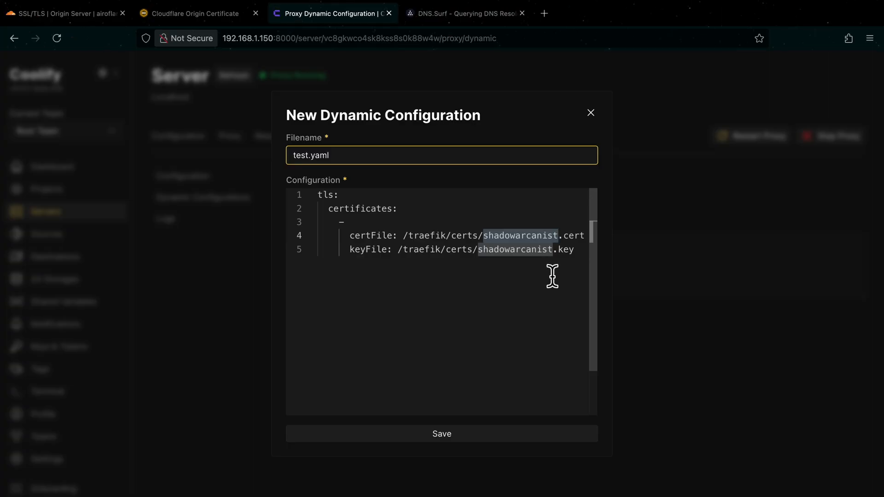
mouse_move(545, 266)
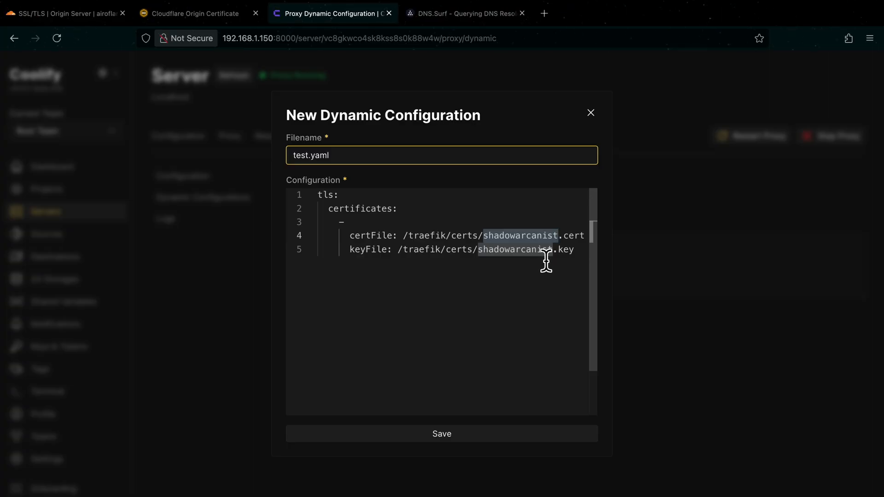
mouse_move(442, 433)
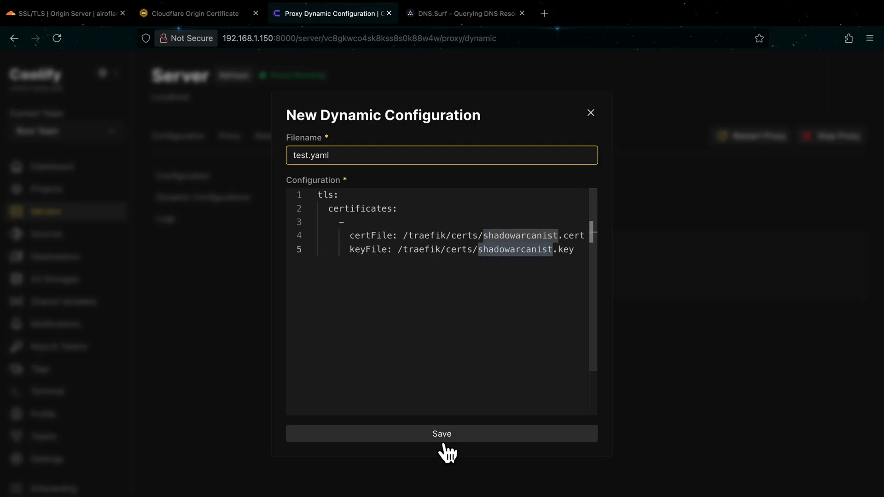
left_click(441, 434)
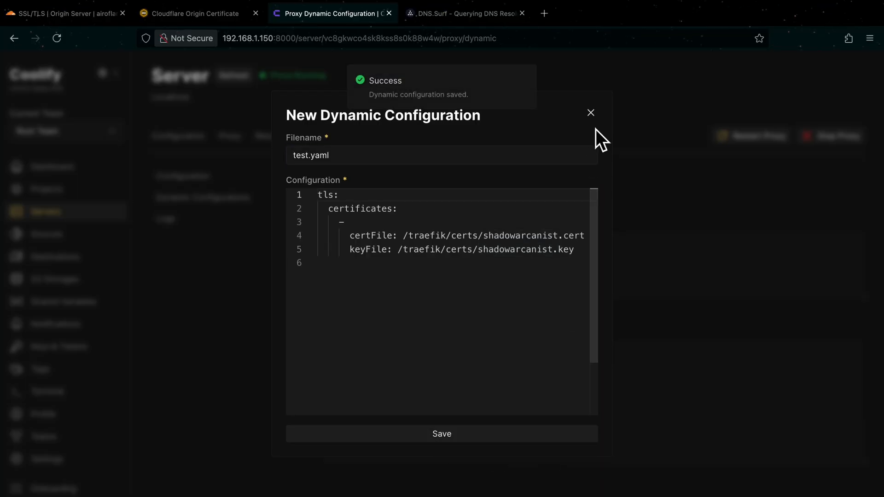
left_click(590, 113)
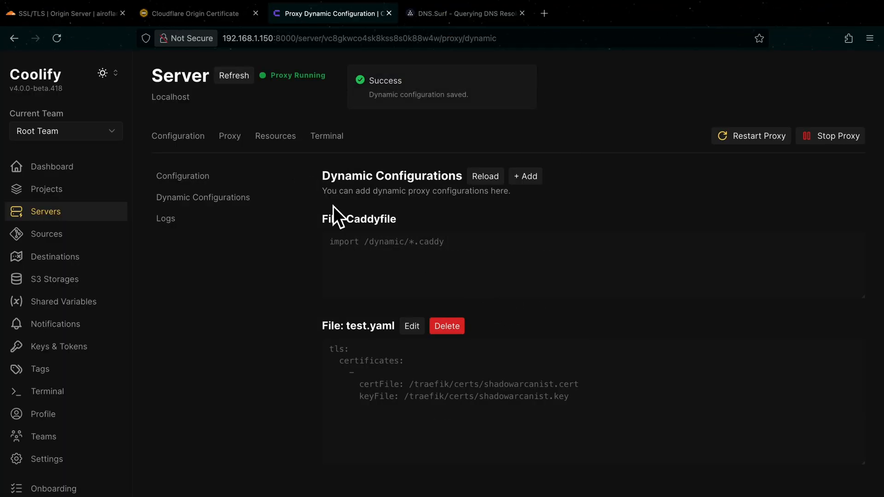
Step: Open airoflare.cloud's SSL/TLS encryption settings and choose Full (Strict) custom mode
left_click(62, 13)
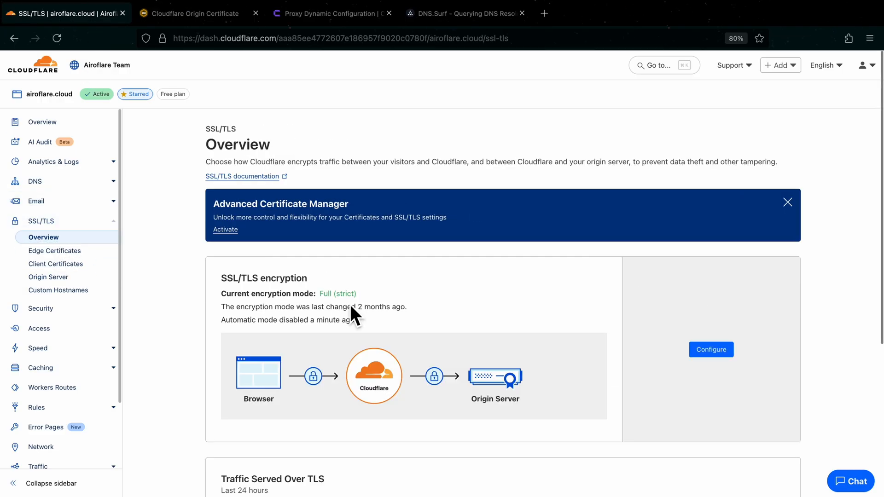
left_click(710, 350)
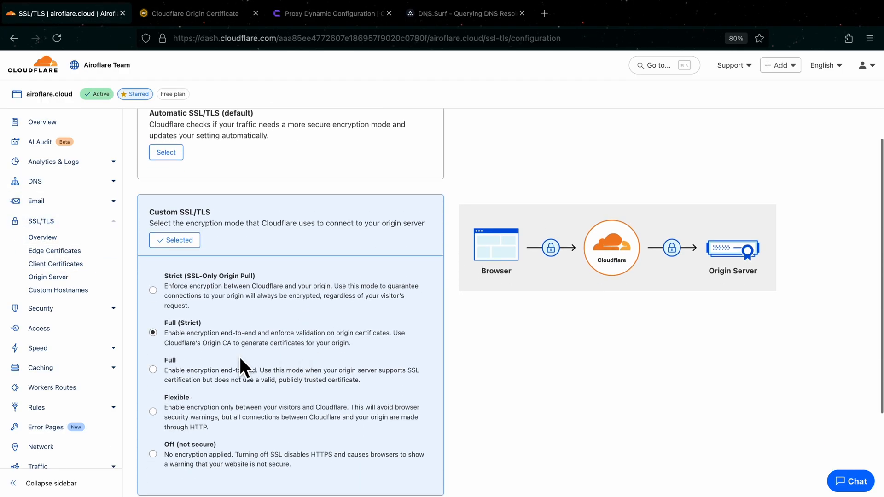
mouse_move(197, 341)
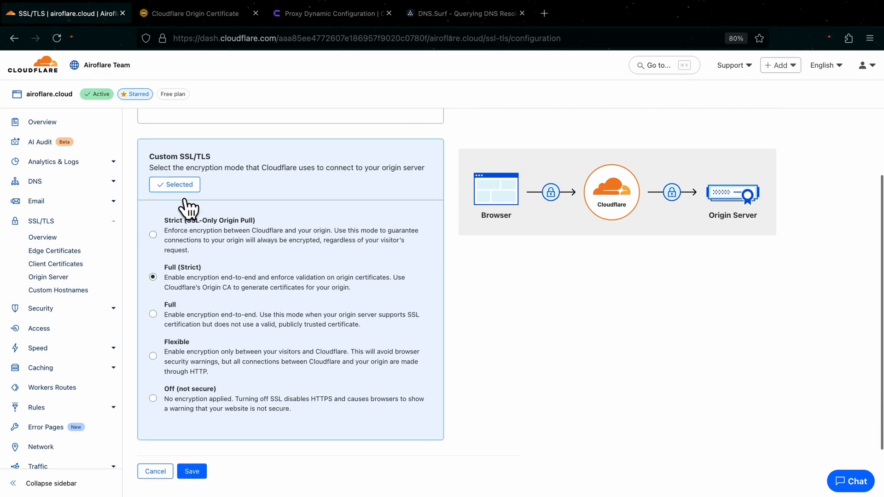
mouse_move(216, 205)
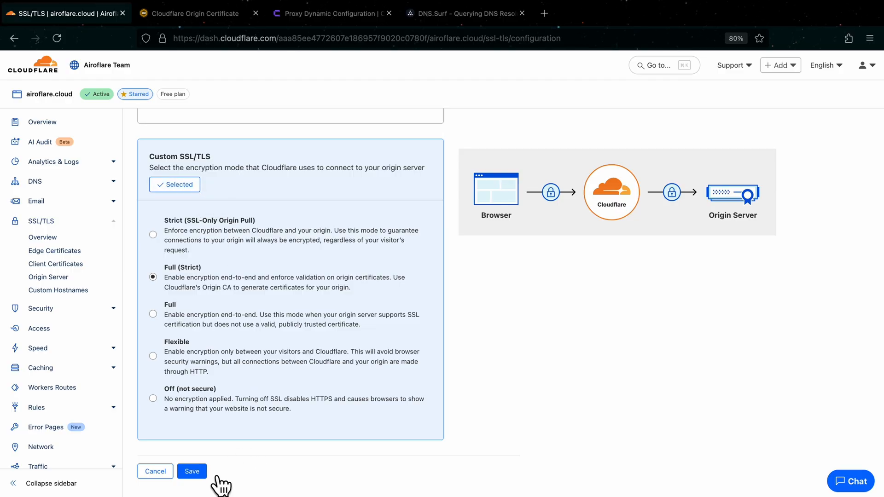
Step: Save Full (Strict) encryption and switch on Always Use HTTPS under Edge Certificates
left_click(191, 470)
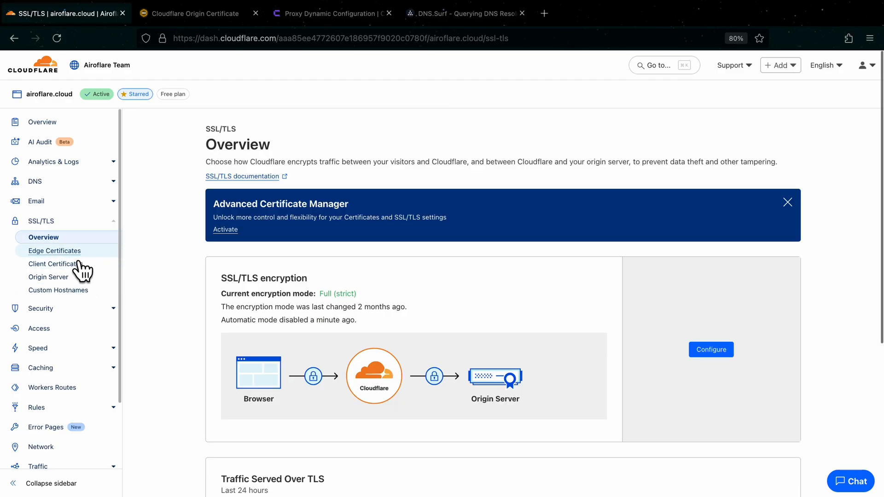
left_click(54, 250)
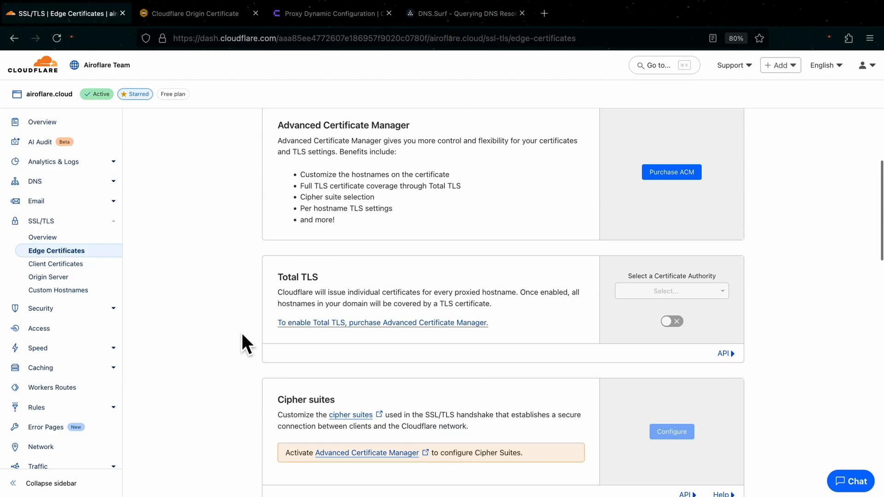
scroll("down", 3)
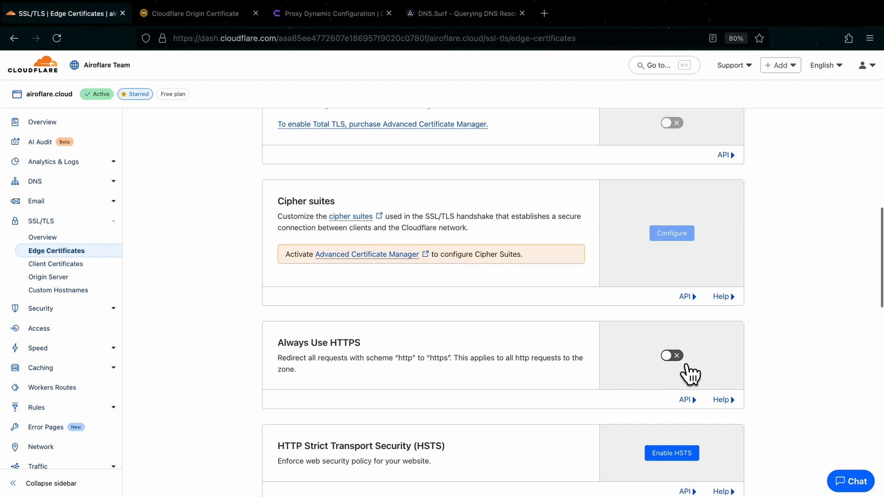
left_click(671, 355)
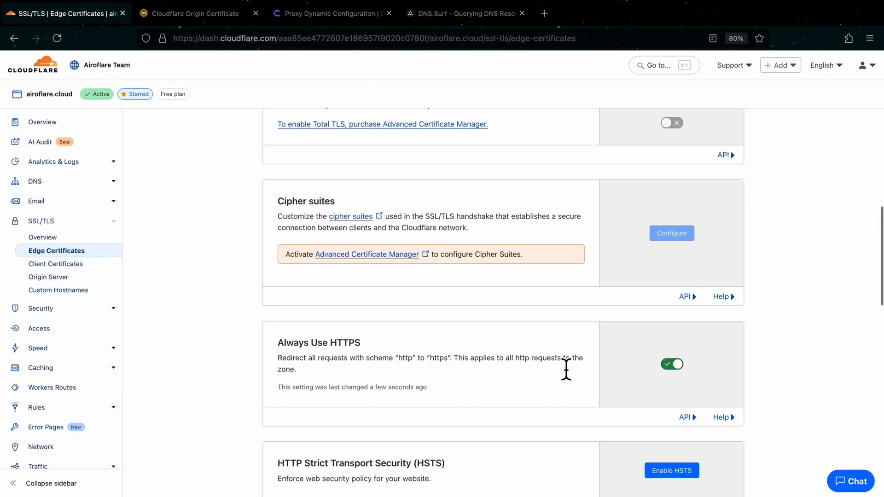
scroll("down", 3)
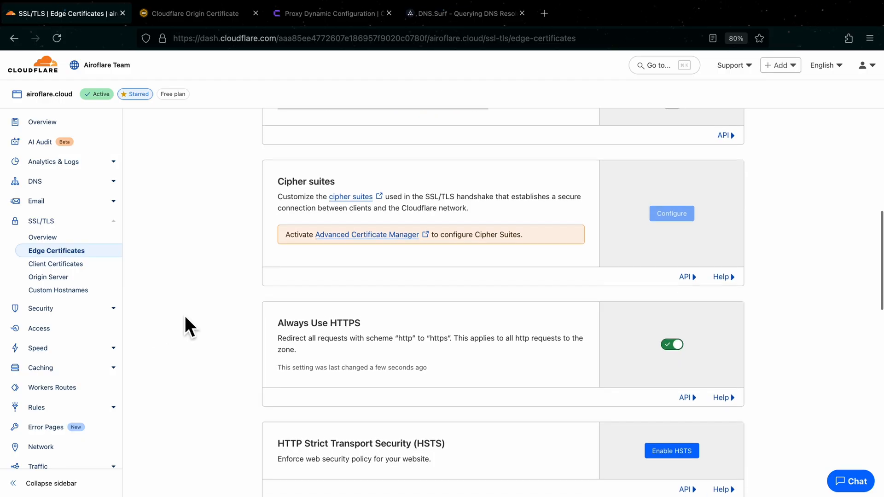
Step: Set the airoflare.cloud A record's proxy status to Proxied and save it
left_click(34, 181)
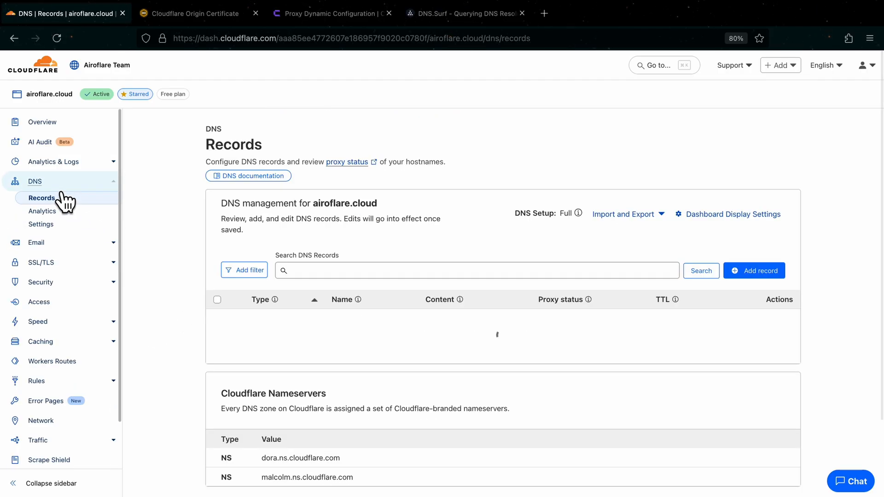
left_click(41, 198)
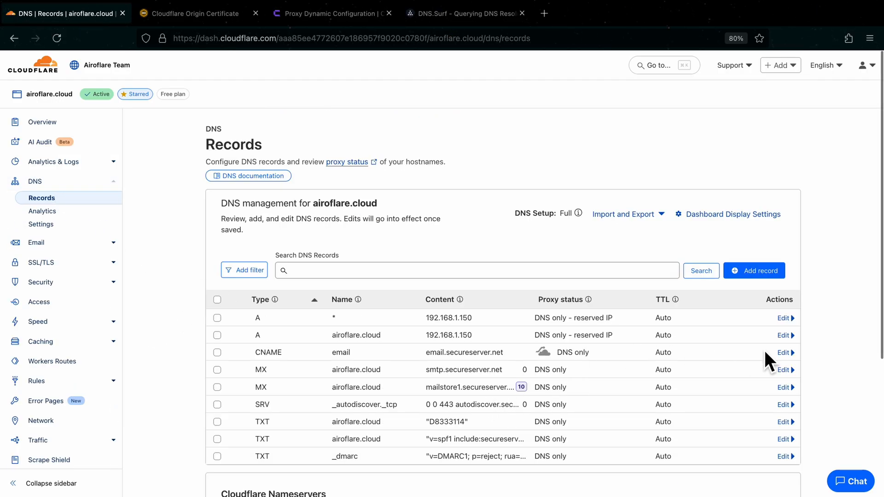
left_click(783, 335)
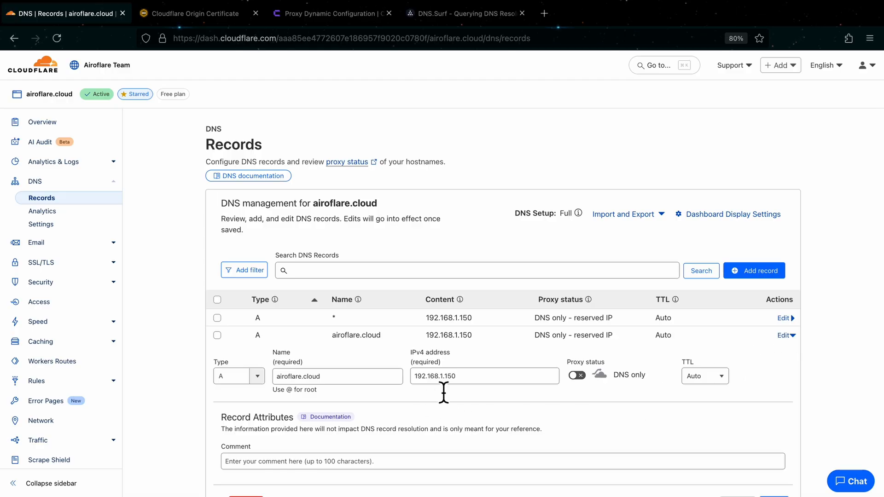
left_click(576, 376)
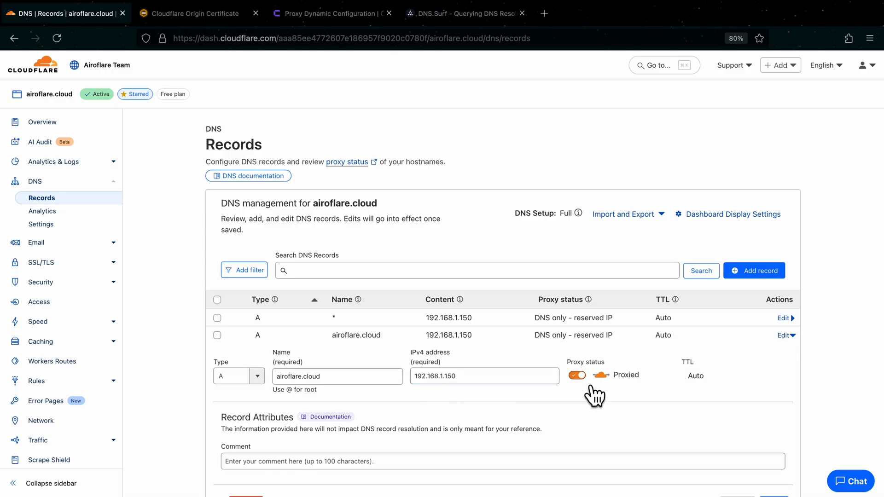
scroll("down", 3)
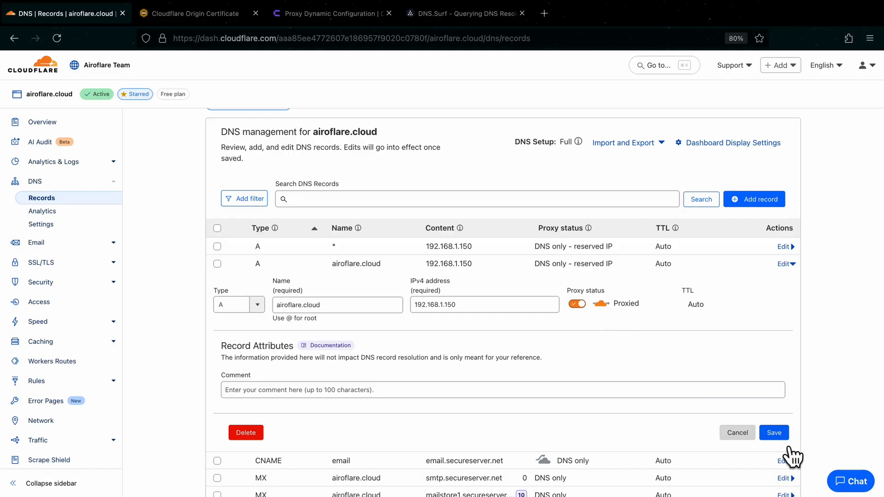
left_click(484, 304)
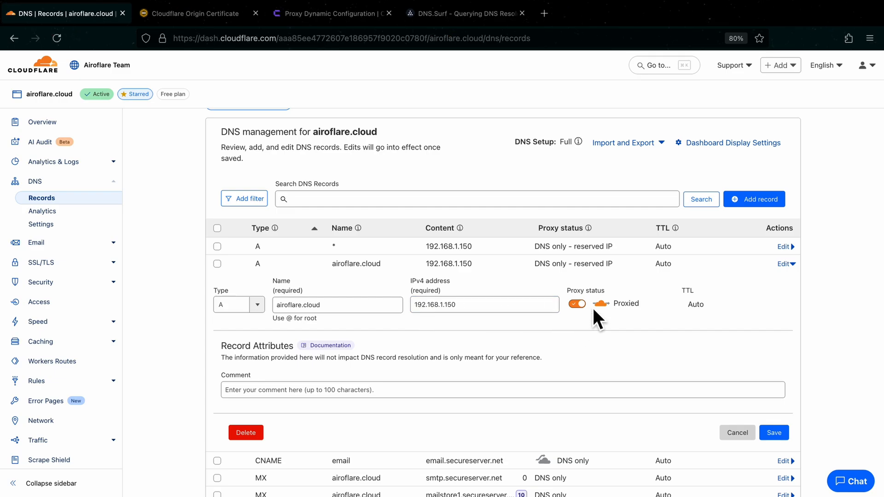
mouse_move(596, 316)
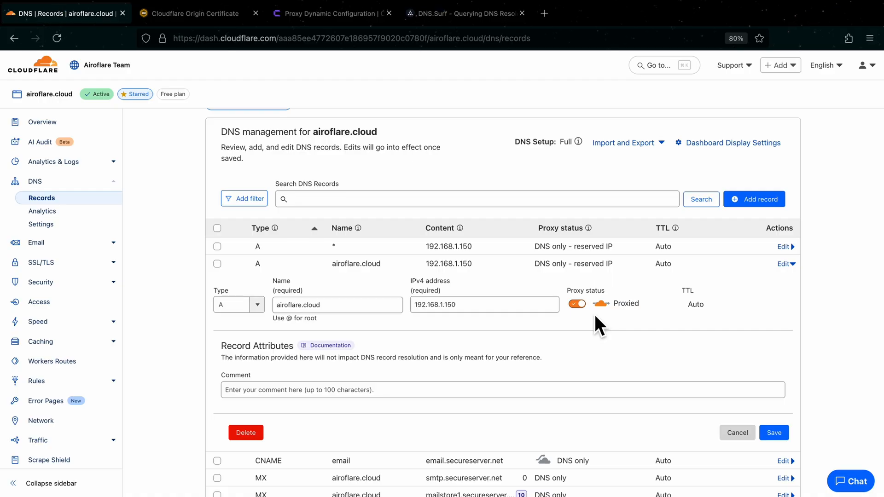
mouse_move(720, 425)
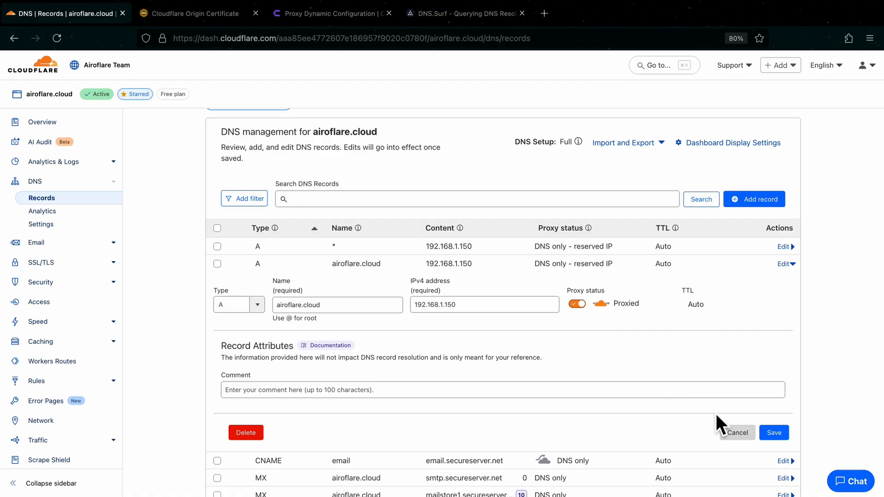
left_click(736, 432)
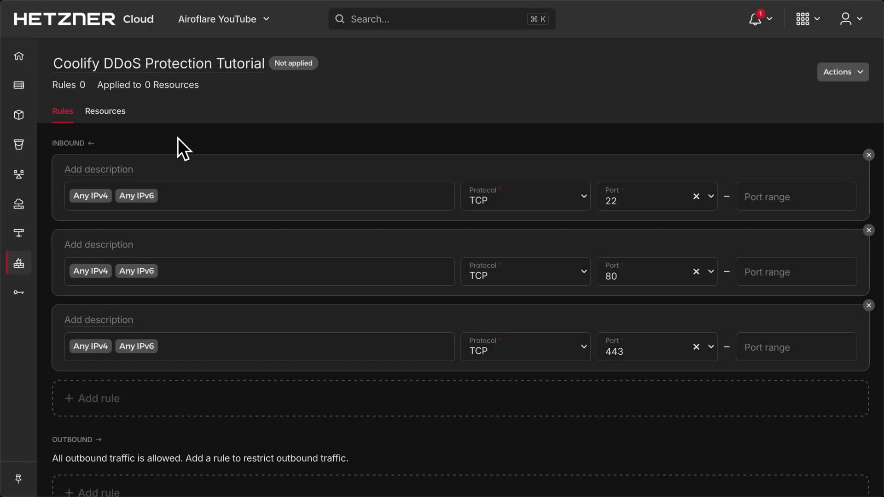
mouse_move(201, 143)
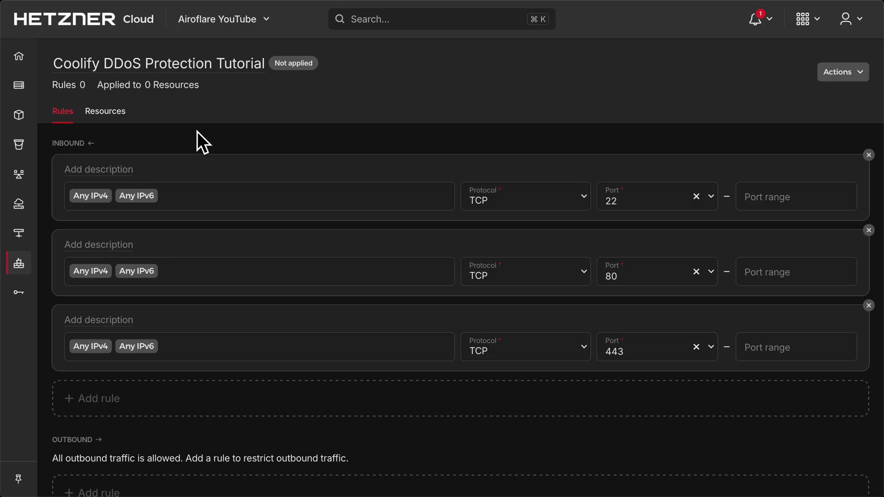
mouse_move(214, 134)
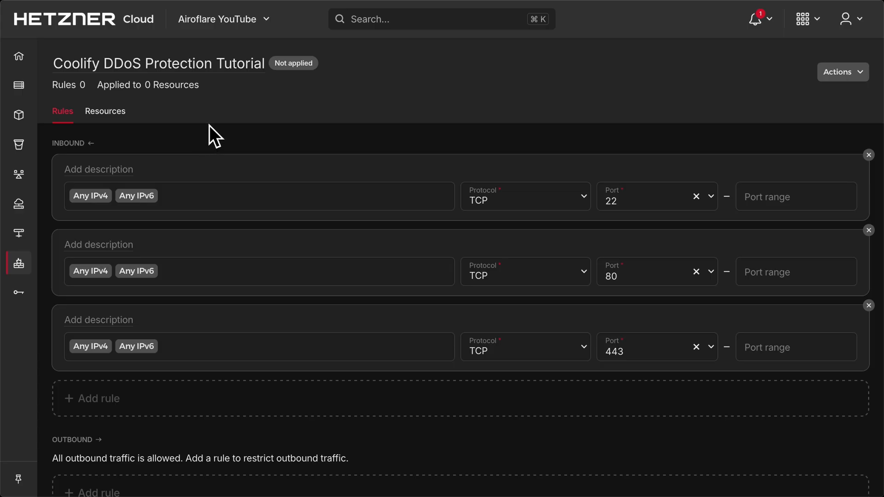
mouse_move(465, 114)
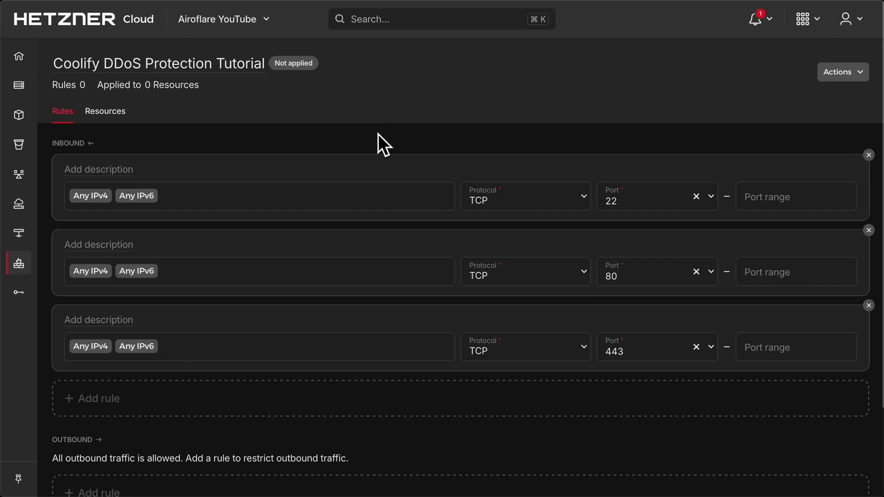
mouse_move(437, 150)
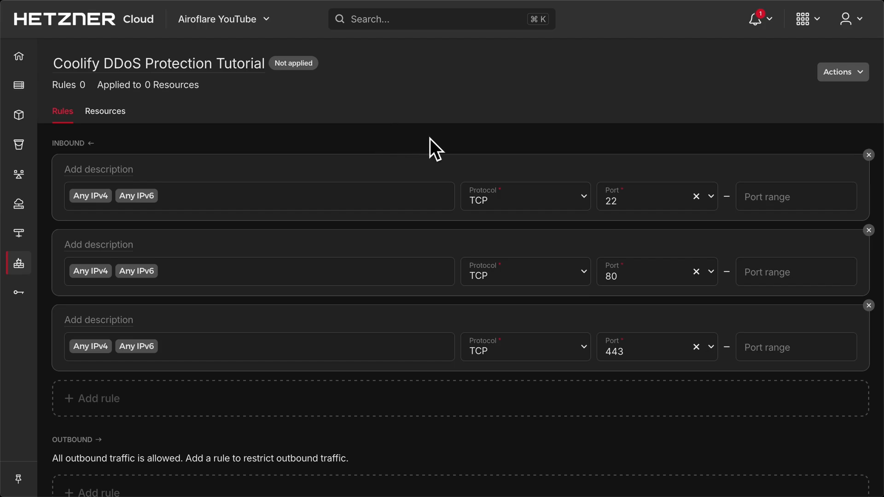
mouse_move(456, 148)
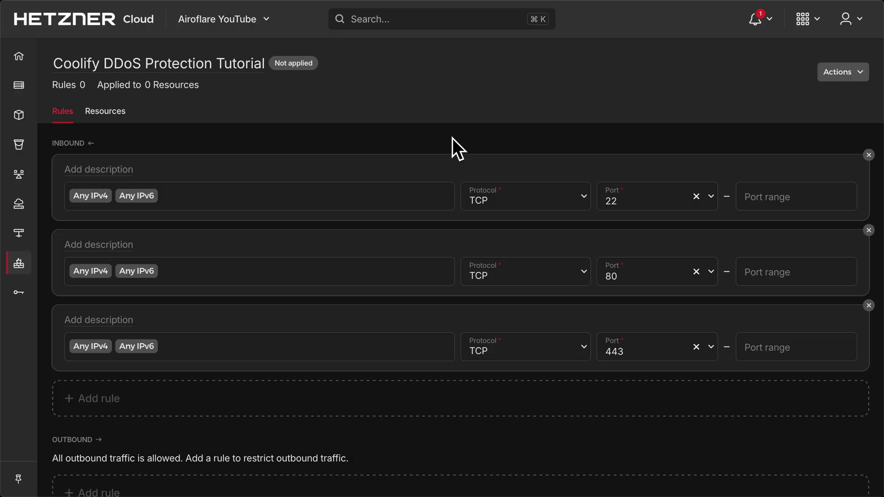
mouse_move(456, 149)
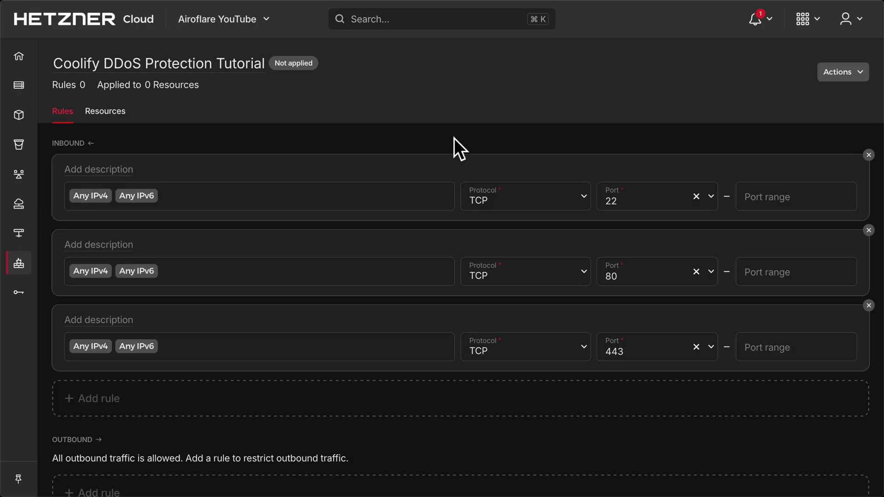
mouse_move(501, 143)
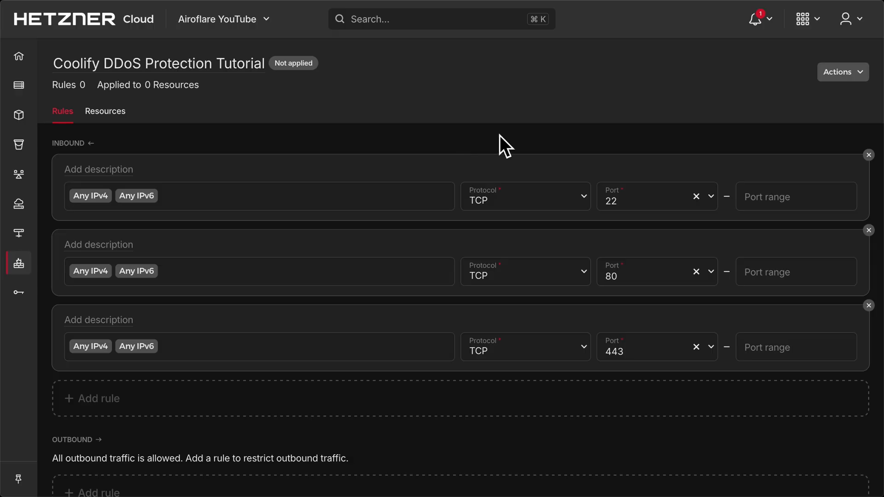
mouse_move(480, 146)
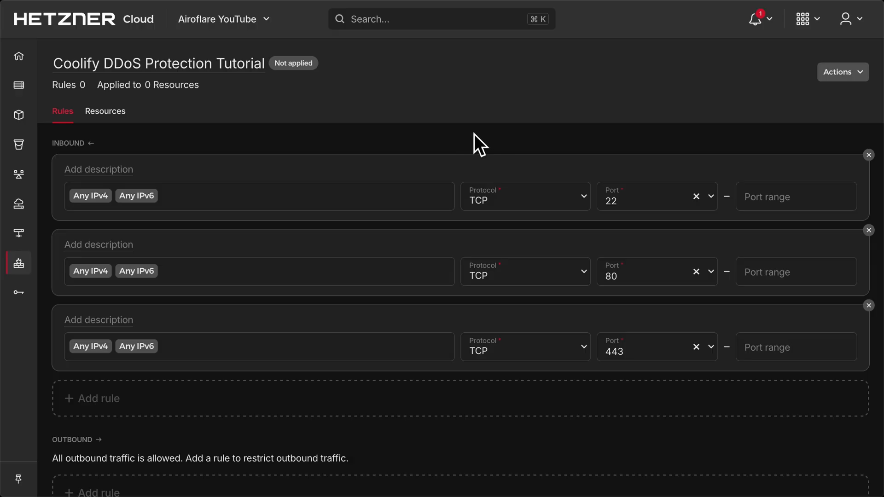
mouse_move(607, 237)
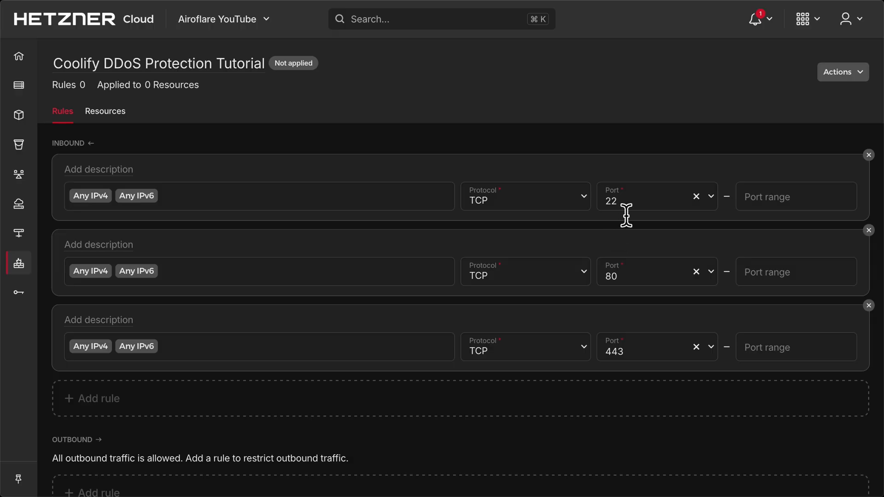
mouse_move(625, 360)
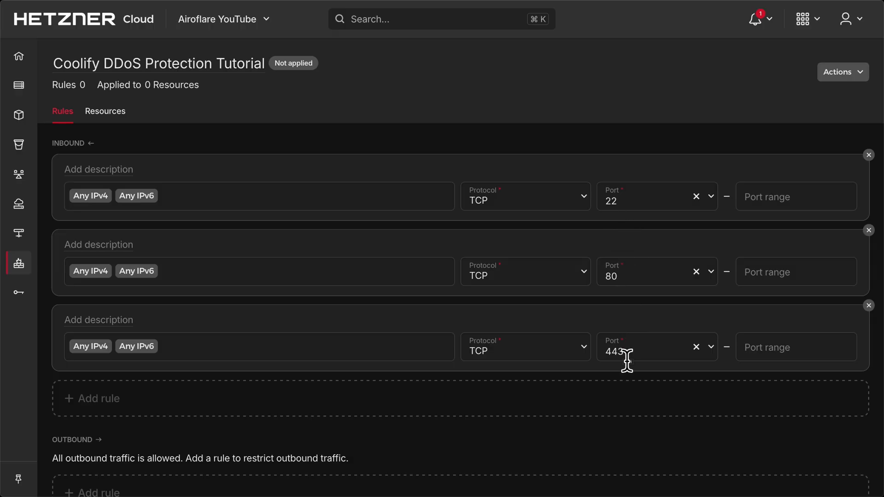
mouse_move(591, 317)
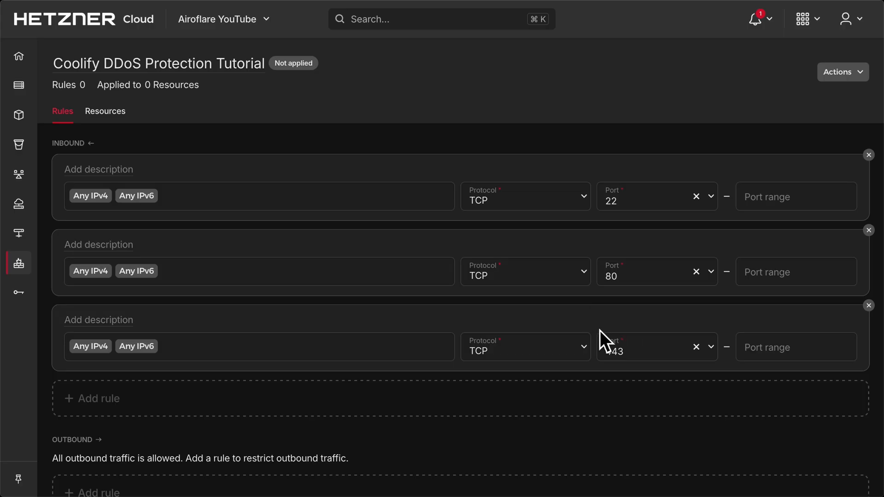
mouse_move(863, 252)
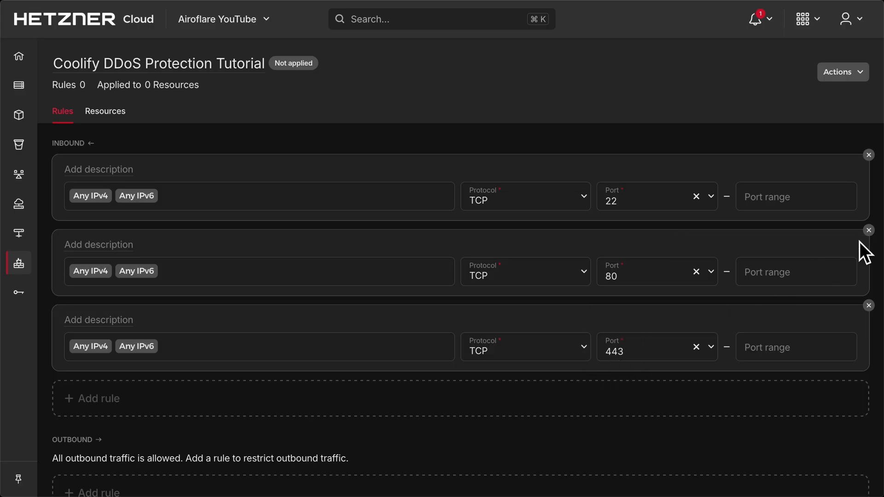
Step: Delete the TCP port 80 inbound rule from the Hetzner firewall
left_click(867, 230)
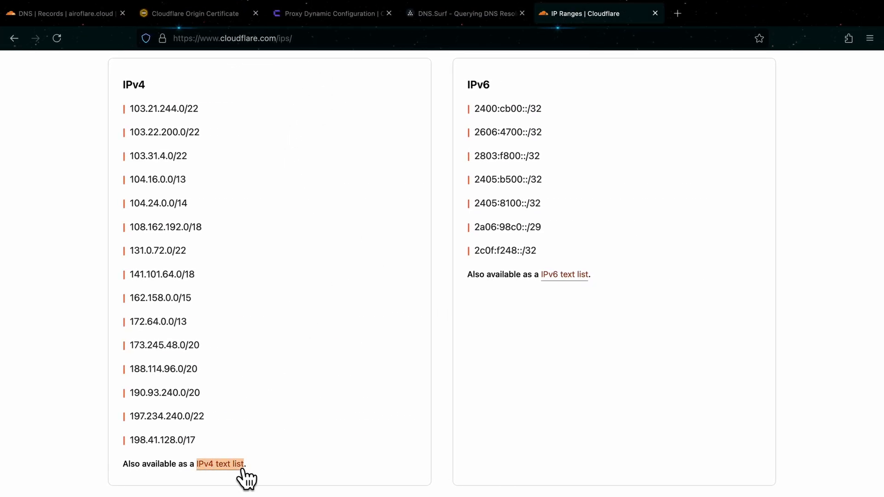
Step: Open Cloudflare's IPv4 text list, then go back to the IP ranges overview
left_click(221, 464)
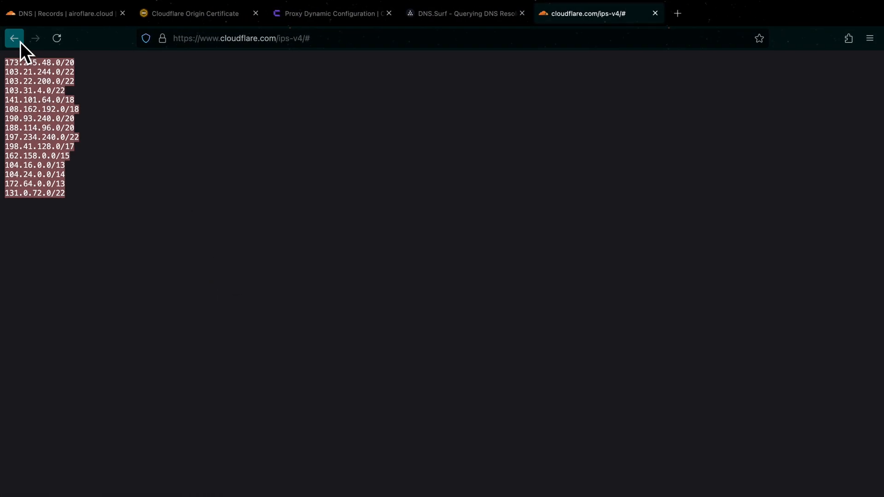
left_click(13, 38)
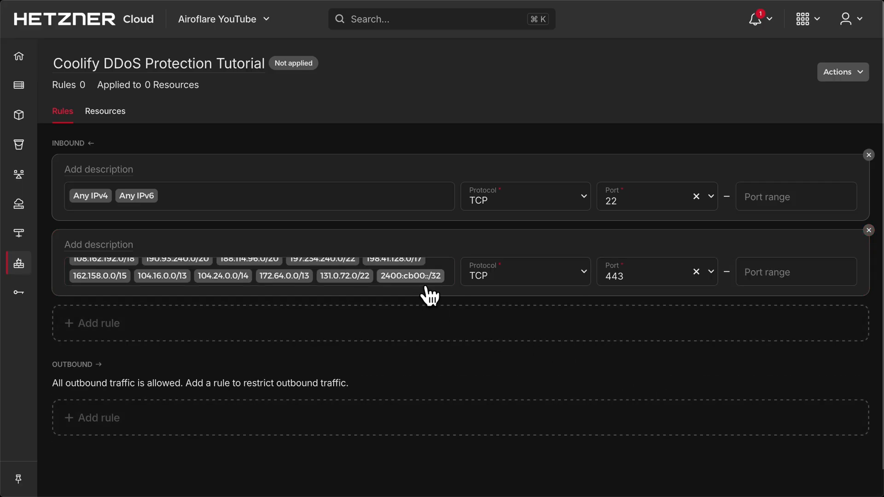
mouse_move(476, 392)
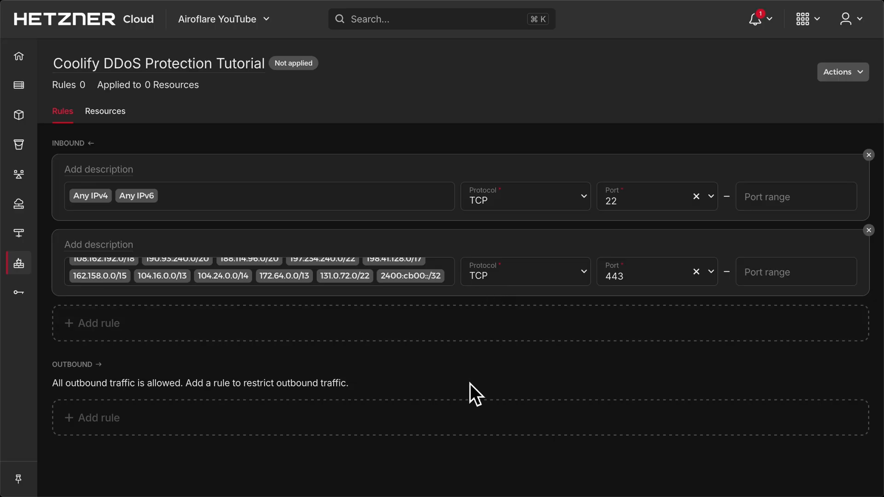